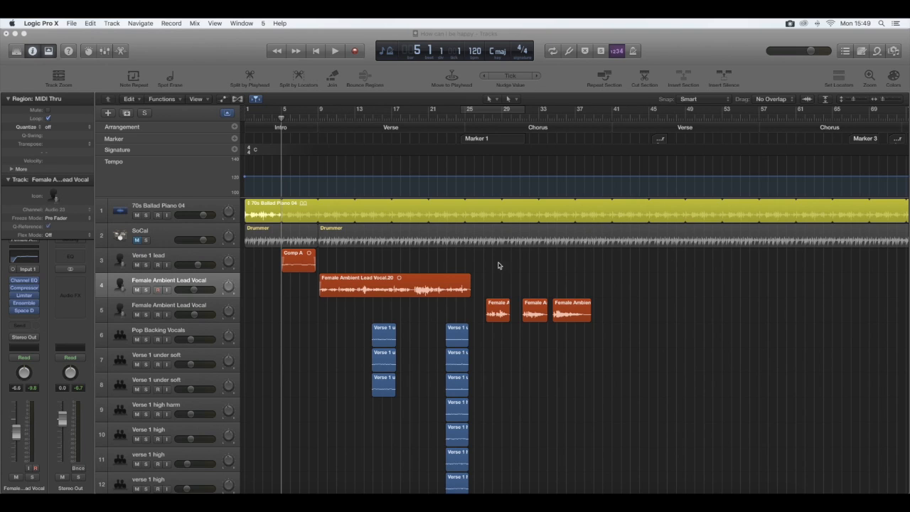
pyautogui.moveTo(586, 368)
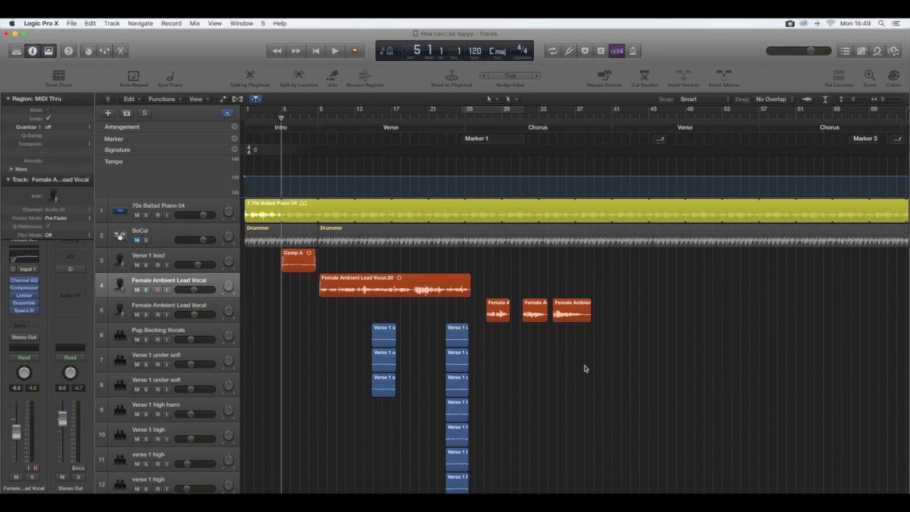
# Step: Show the mixer for all tracks with X, look across its channel strips, then hide it
pyautogui.press('x')
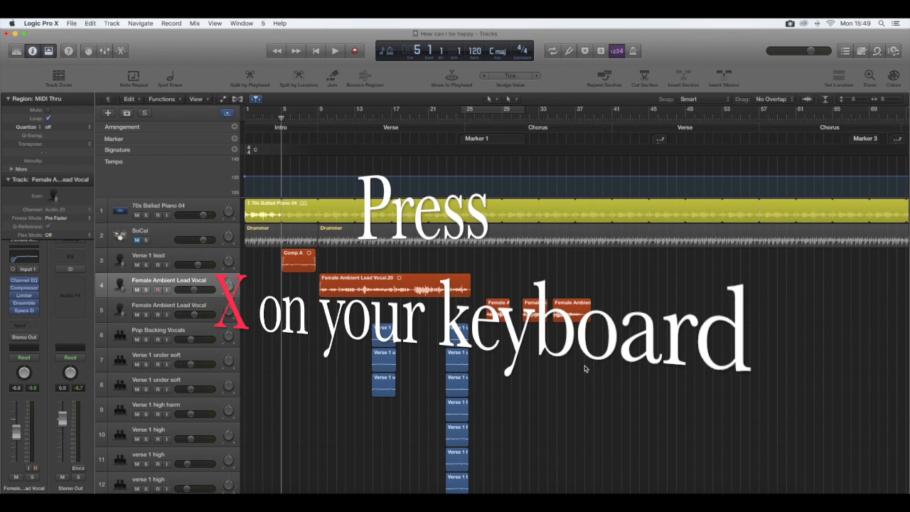
pyautogui.press('x')
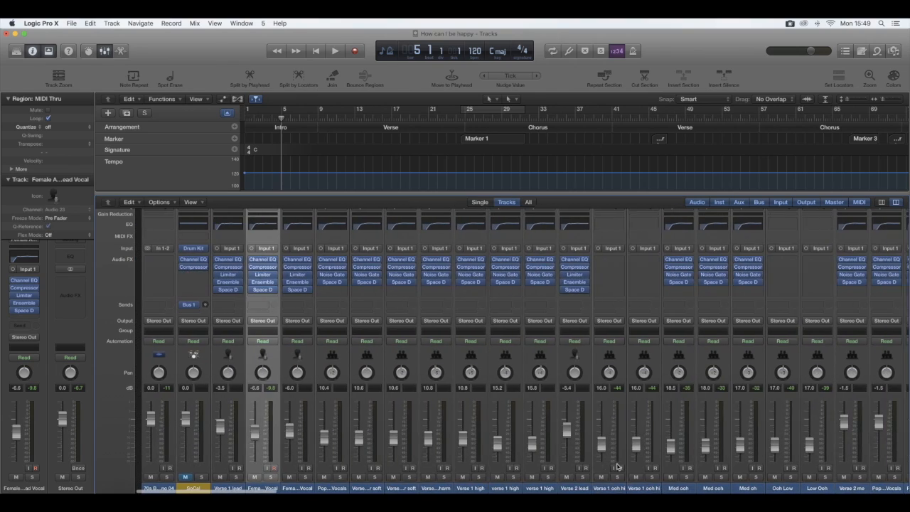
pyautogui.hscroll(3)
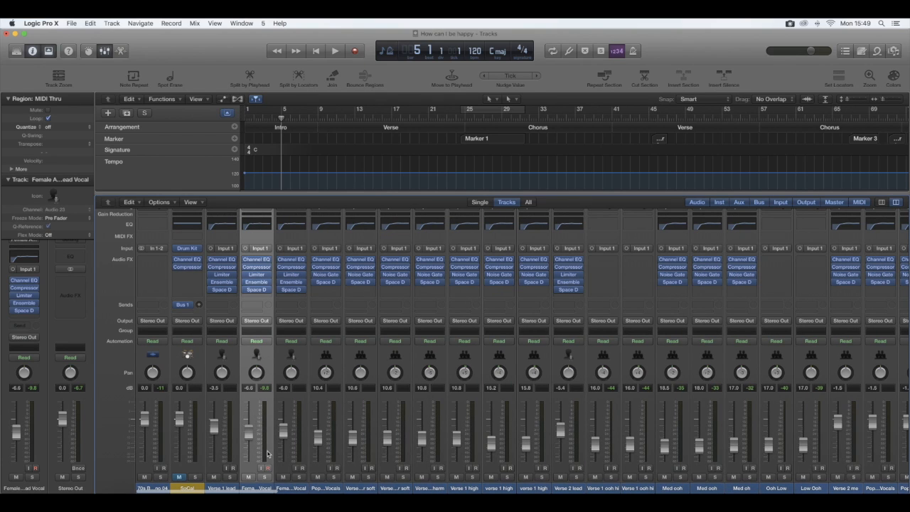
pyautogui.moveTo(603, 432)
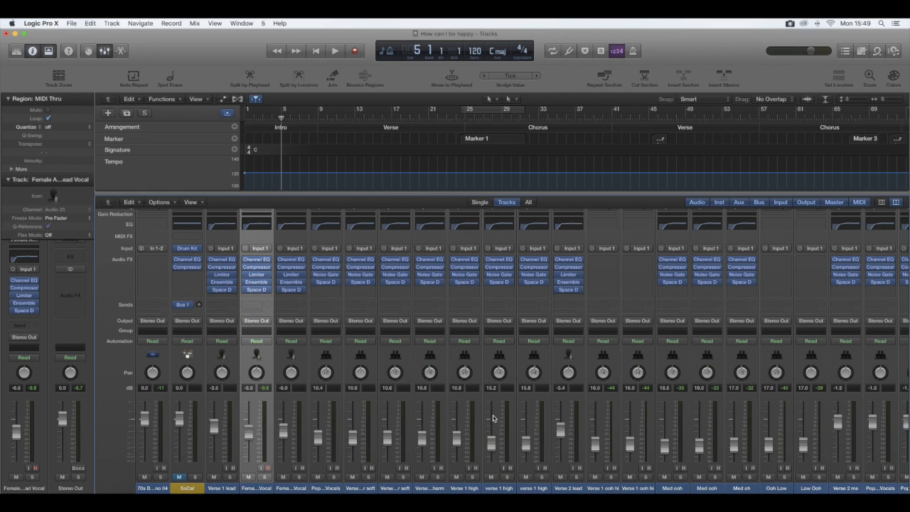
pyautogui.click(336, 51)
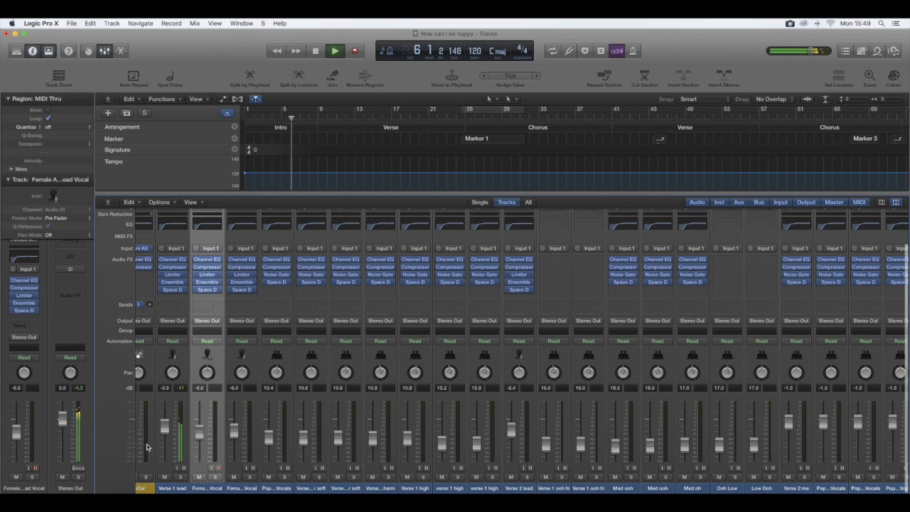
pyautogui.click(336, 52)
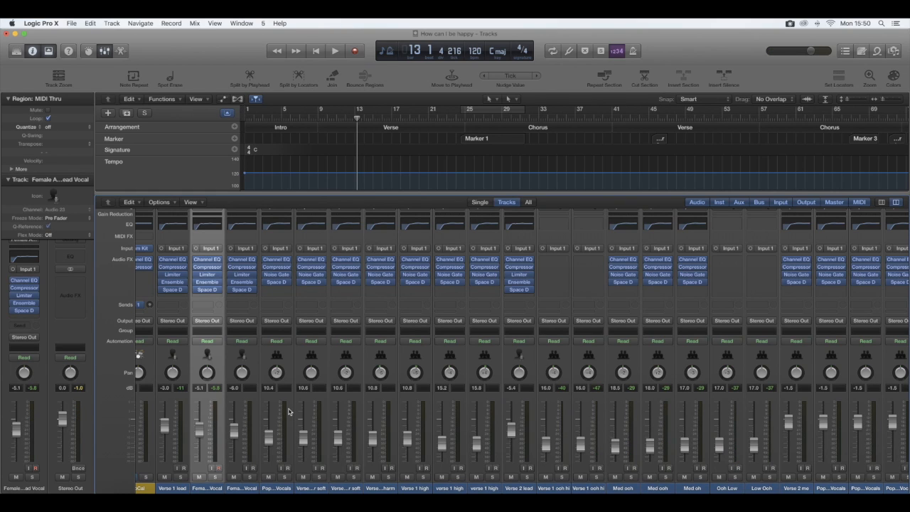
pyautogui.moveTo(362, 396)
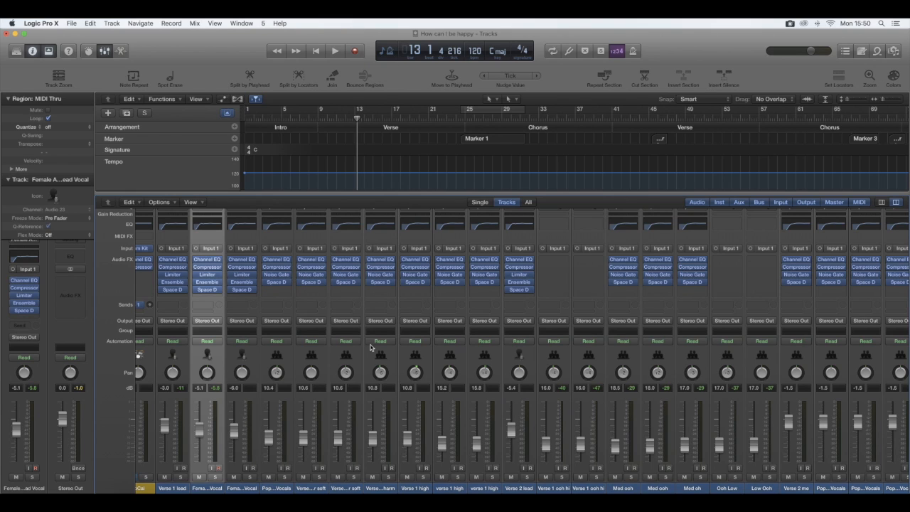
pyautogui.moveTo(396, 369)
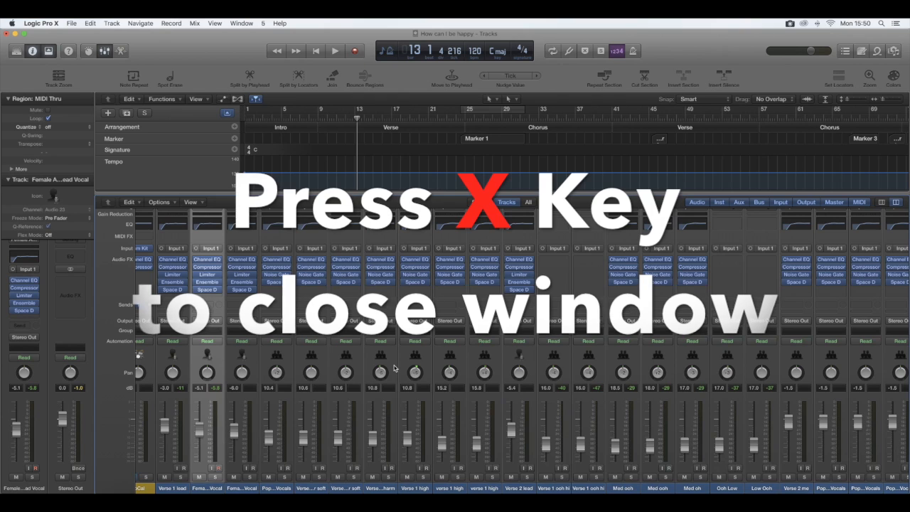
pyautogui.press('x')
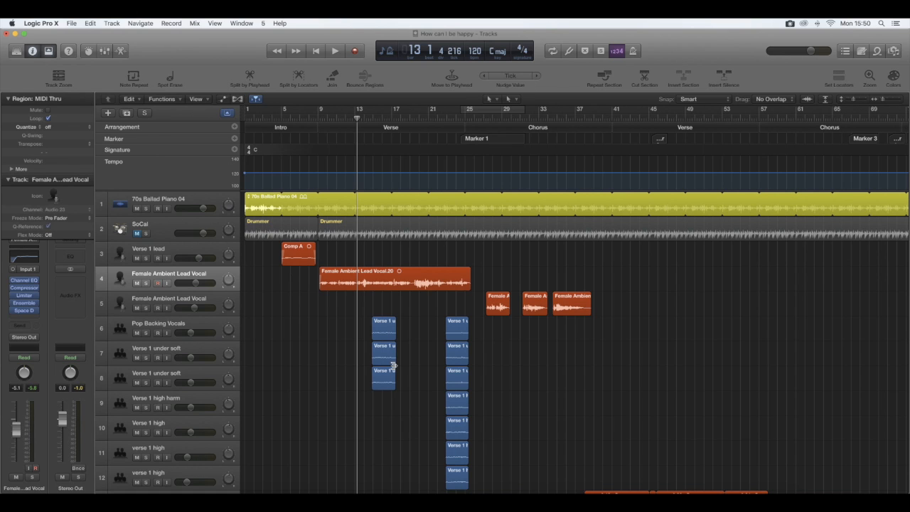
# Step: Show the sound library with Y and browse the Choral, Male Voice, Speech and Warped Voices patch lists
pyautogui.press('y')
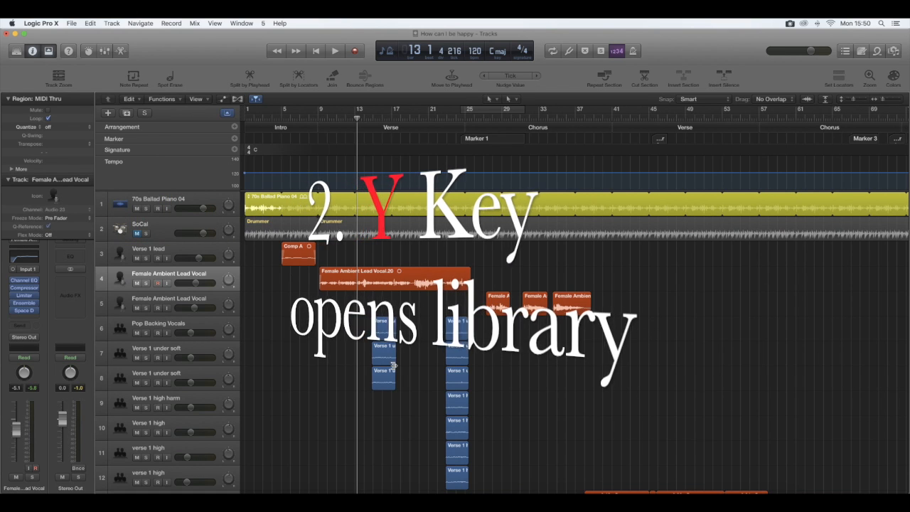
pyautogui.press('y')
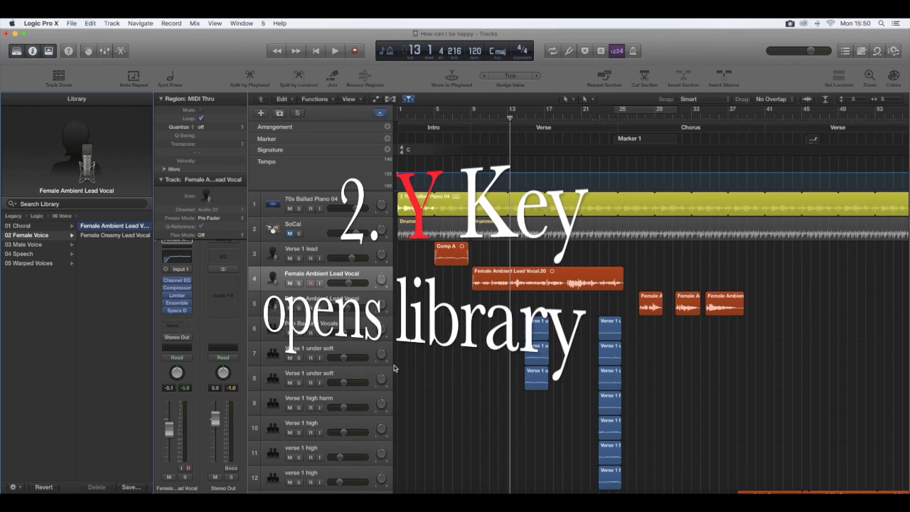
pyautogui.press('y')
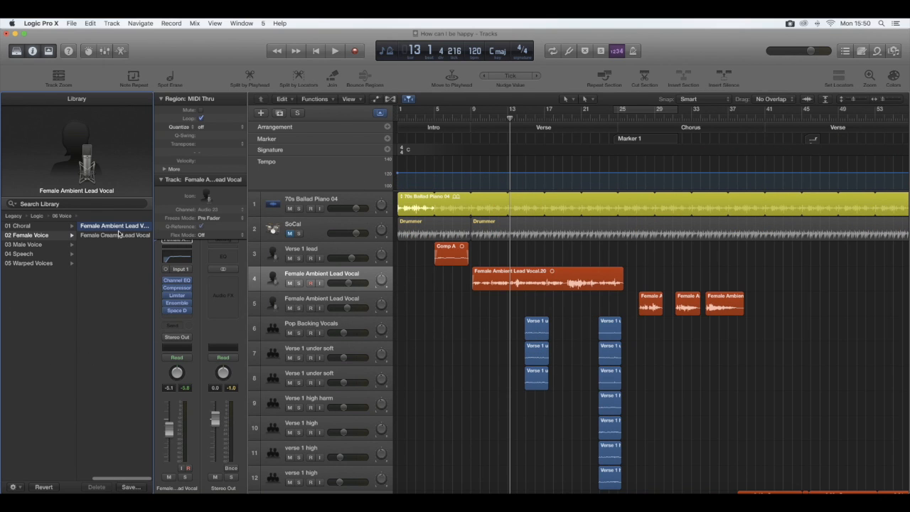
pyautogui.moveTo(55, 220)
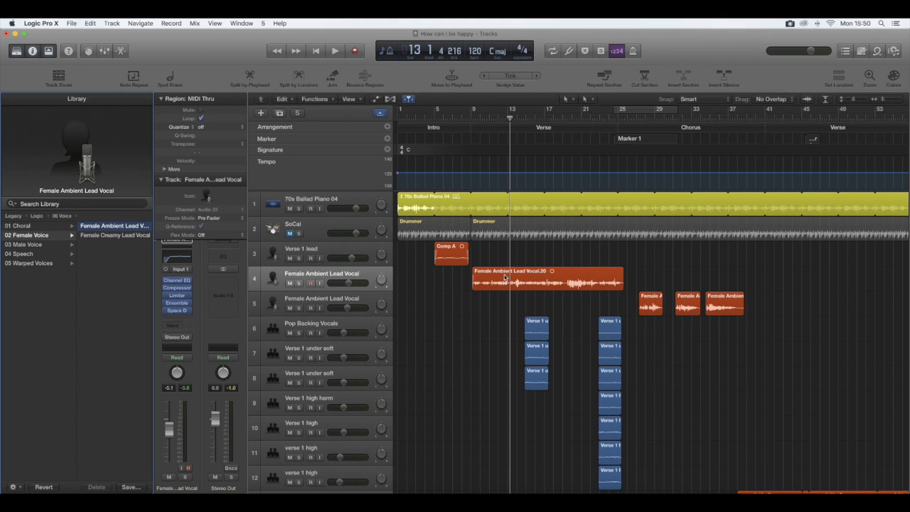
pyautogui.moveTo(277, 279)
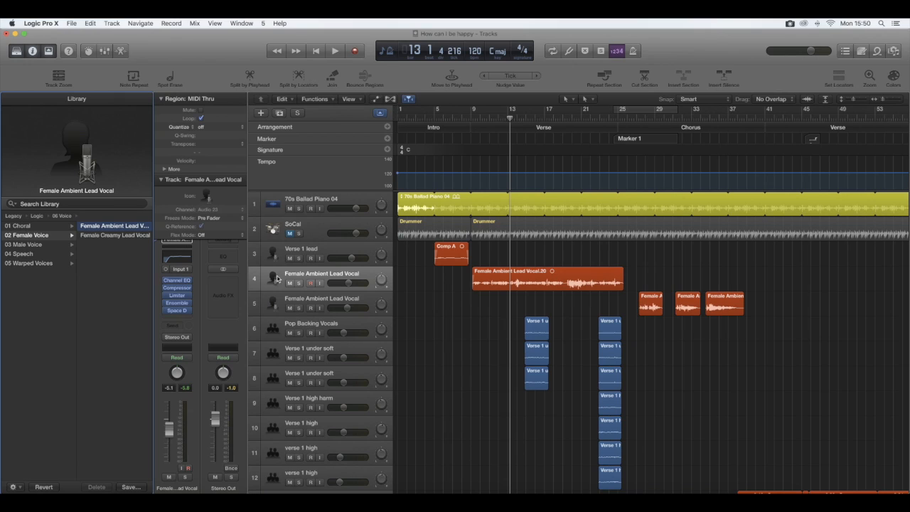
pyautogui.moveTo(361, 276)
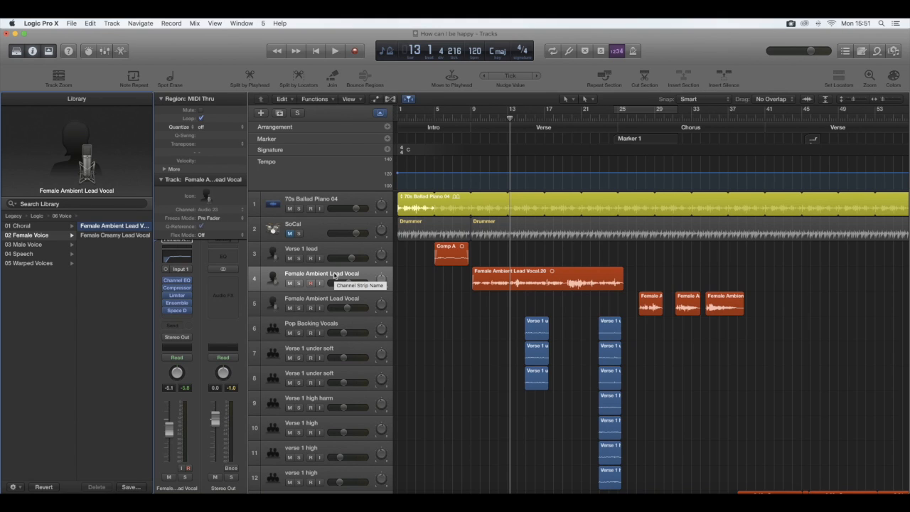
pyautogui.click(336, 51)
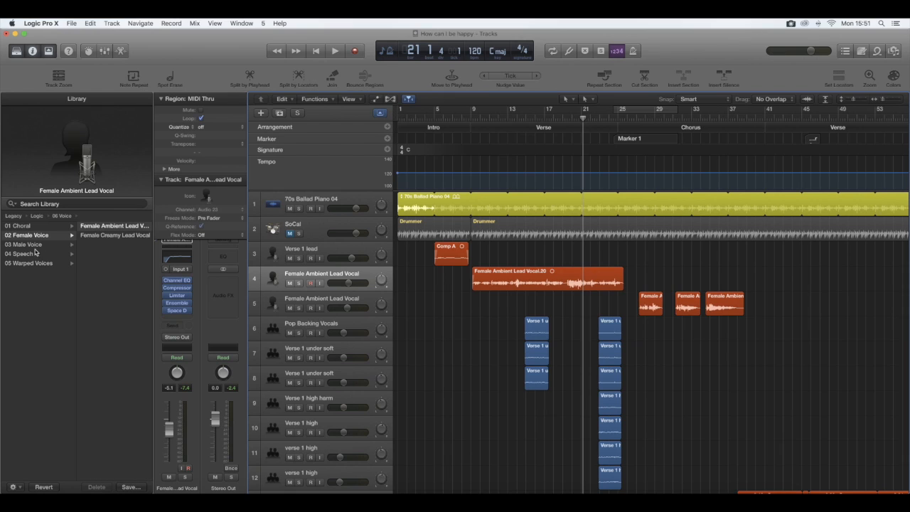
pyautogui.click(18, 224)
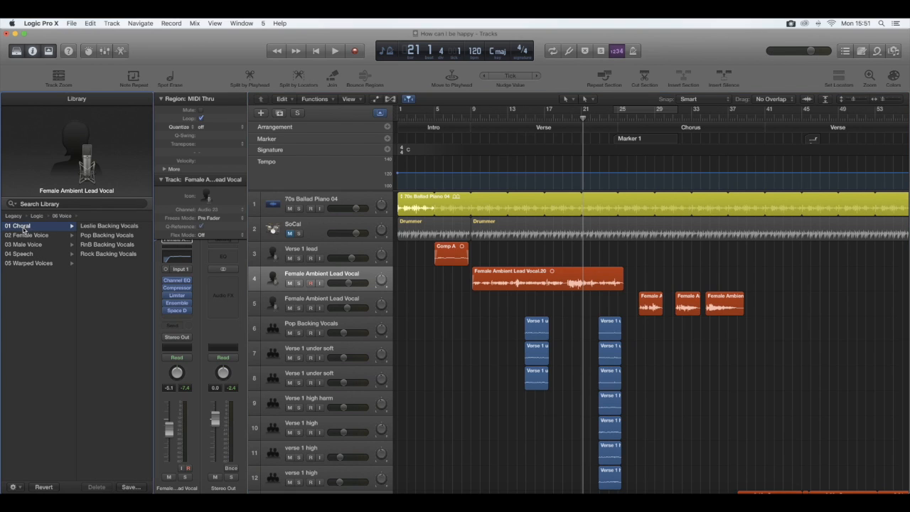
pyautogui.click(26, 245)
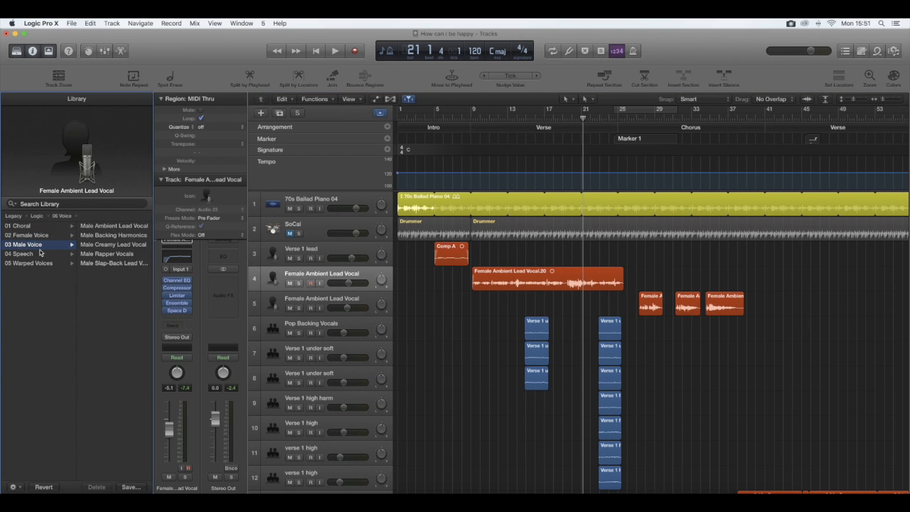
pyautogui.click(29, 253)
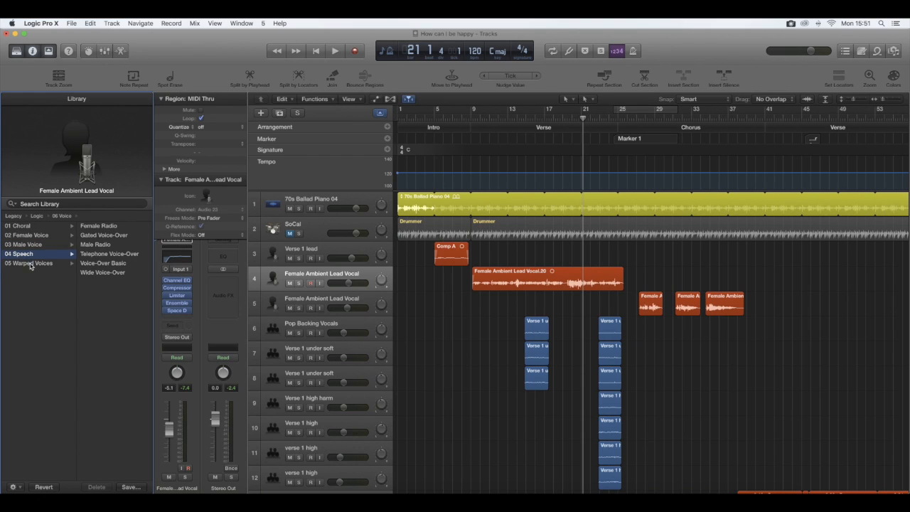
pyautogui.click(77, 205)
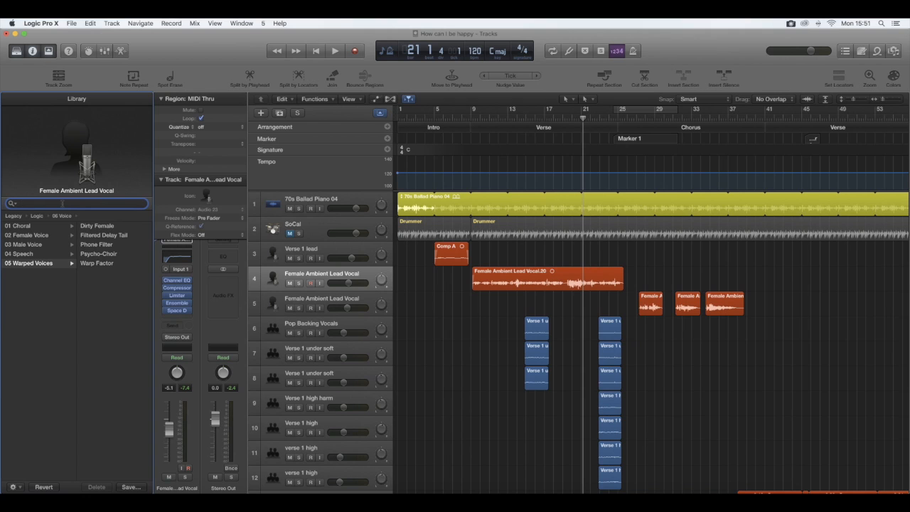
# Step: Search the library for 'drums', clear the search and hide the library again
pyautogui.write('drums')
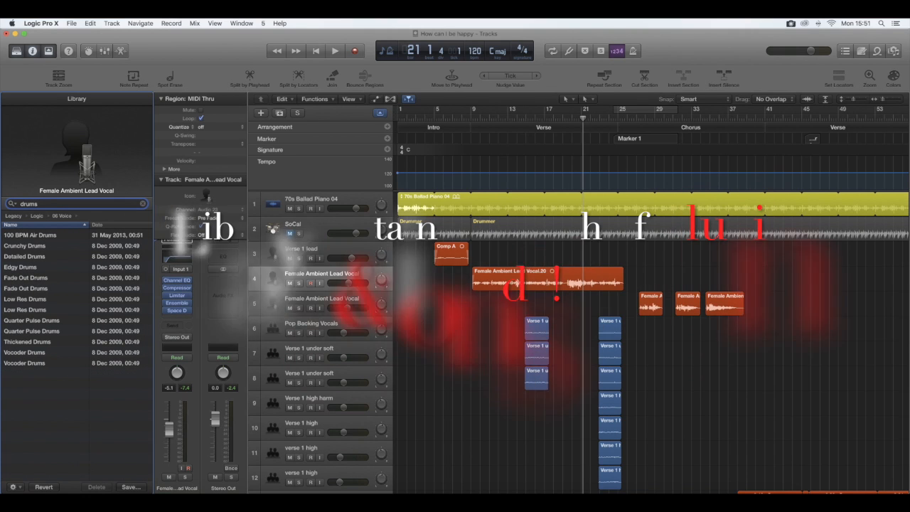
pyautogui.press('backspace')
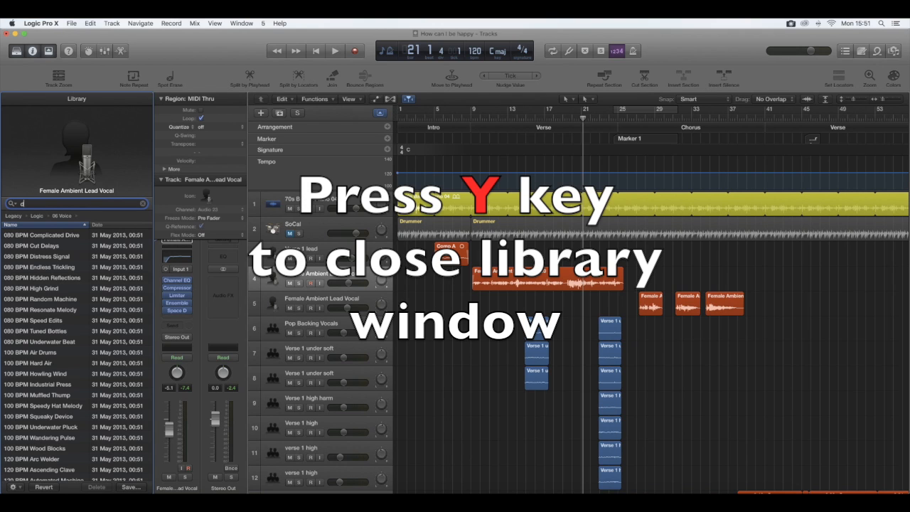
pyautogui.press('y')
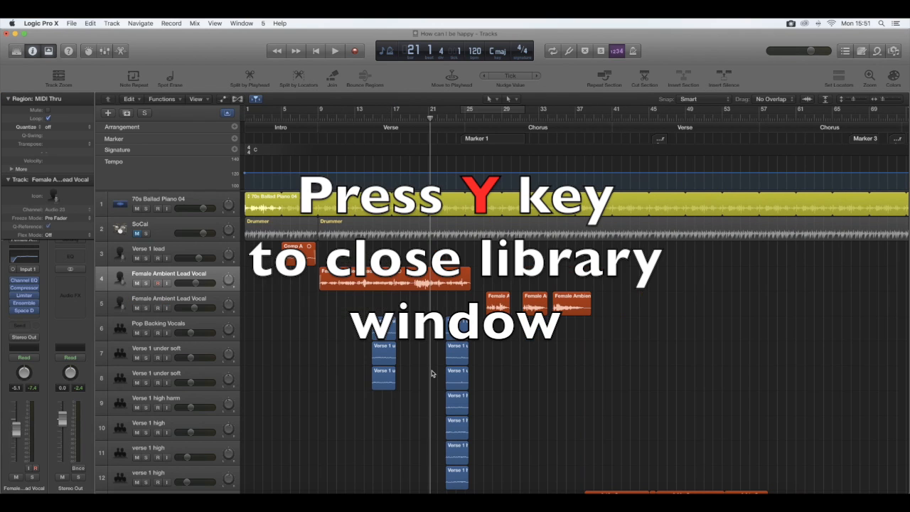
pyautogui.press('y')
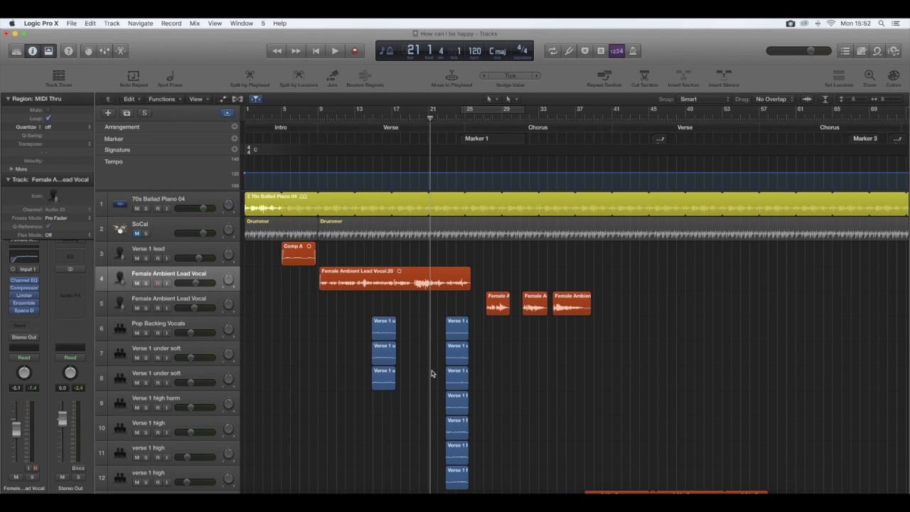
# Step: Toggle the inspector with I to show the vocal track's compressor, limiter and ensemble controls
pyautogui.press('i')
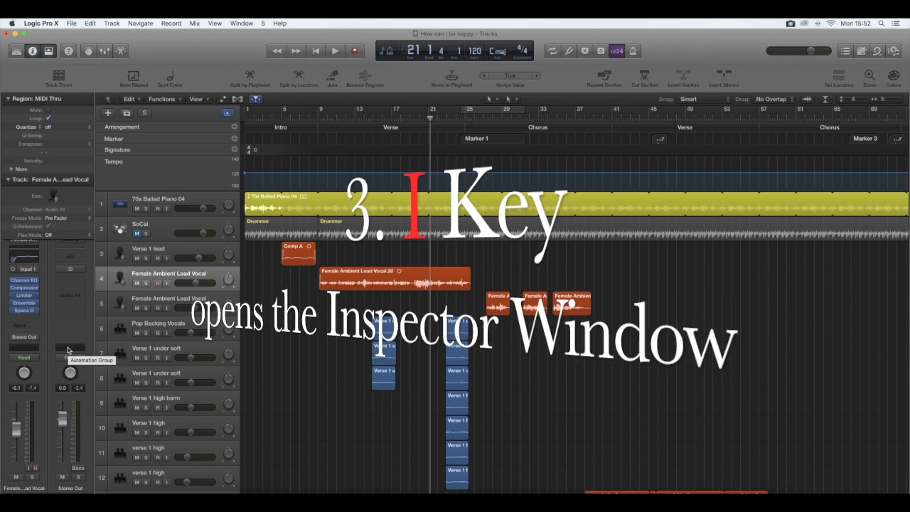
pyautogui.press('i')
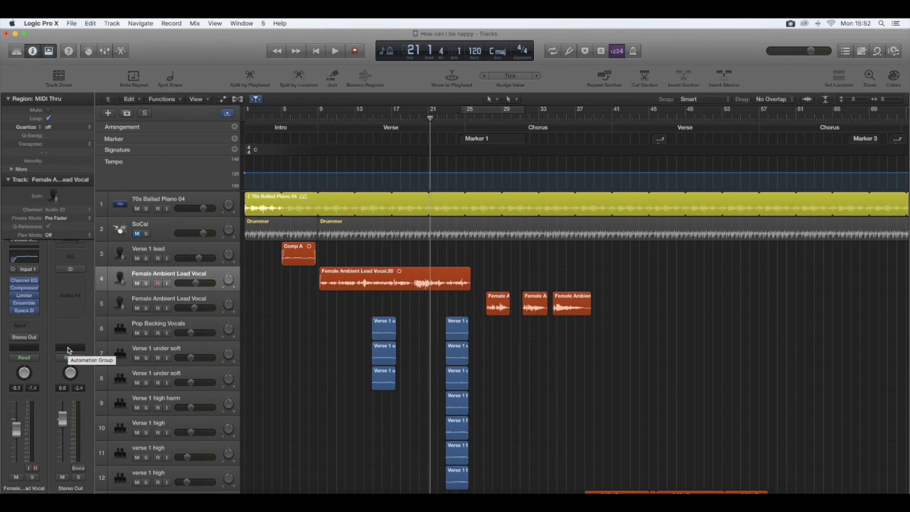
pyautogui.moveTo(69, 353)
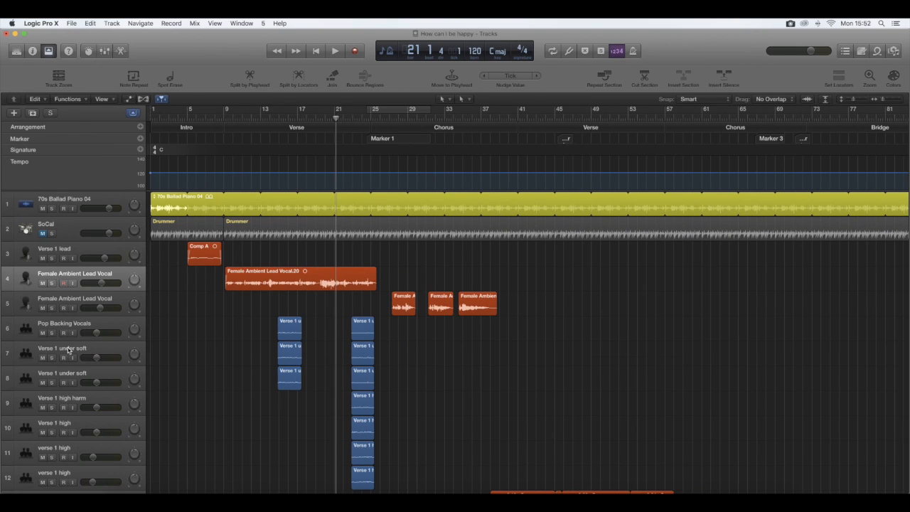
pyautogui.moveTo(68, 348)
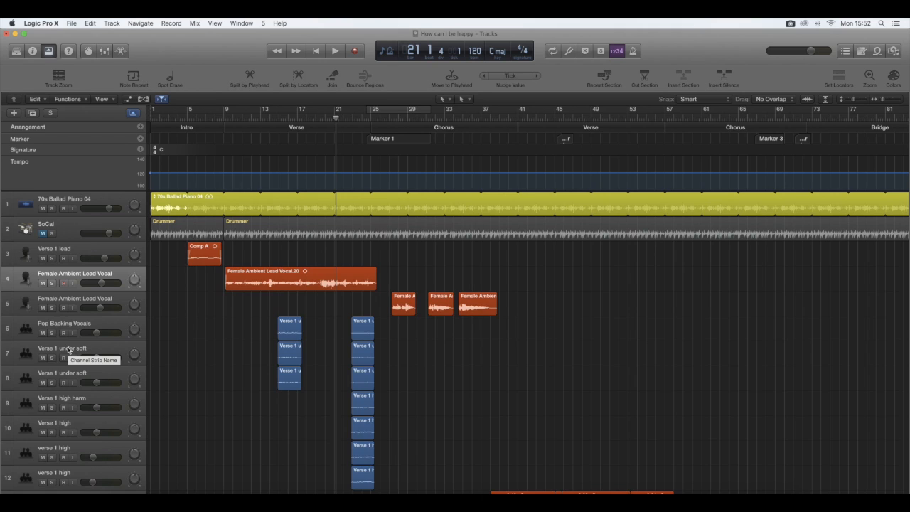
pyautogui.press('i')
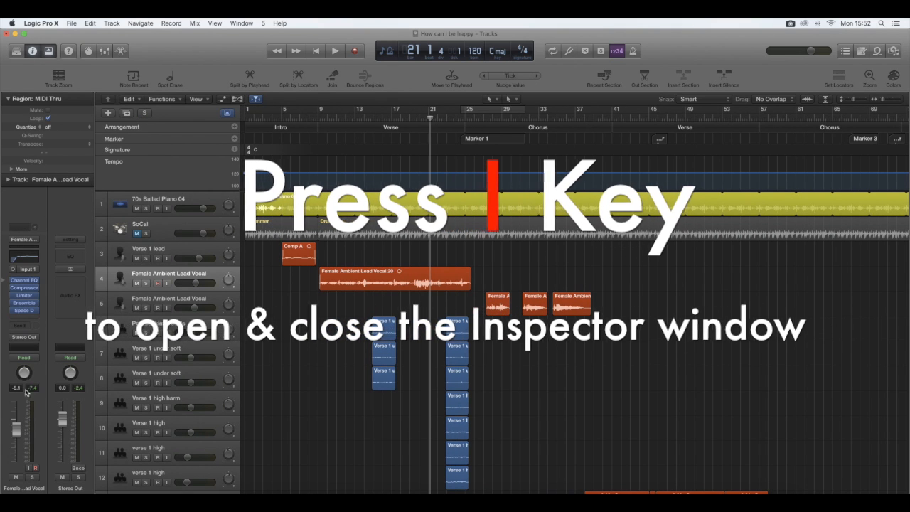
pyautogui.press('i')
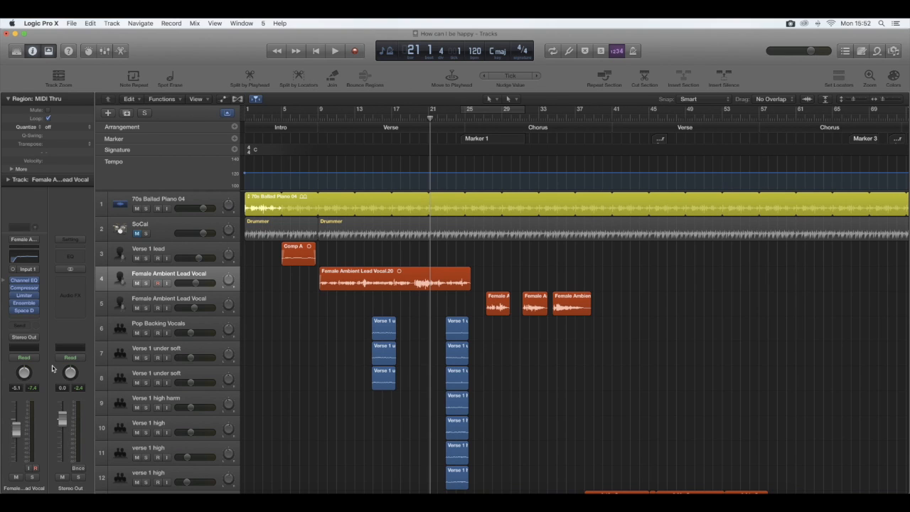
pyautogui.click(336, 51)
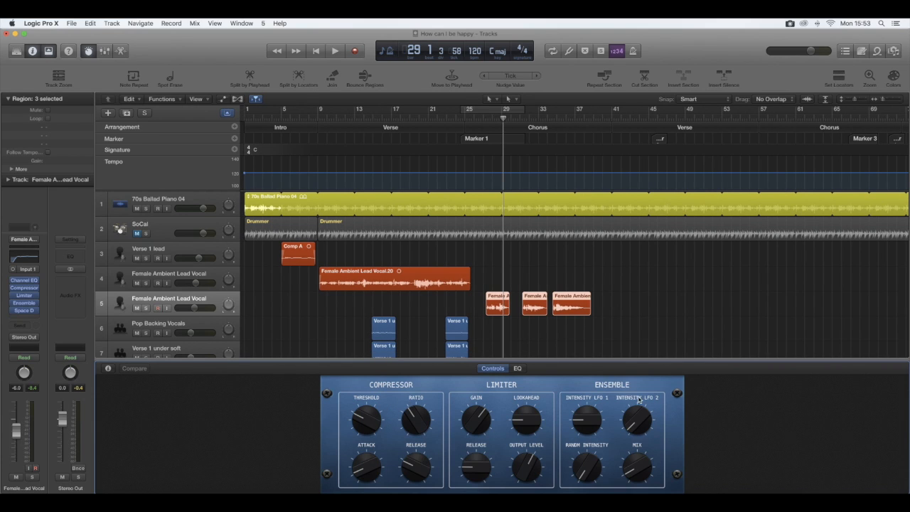
pyautogui.moveTo(450, 415)
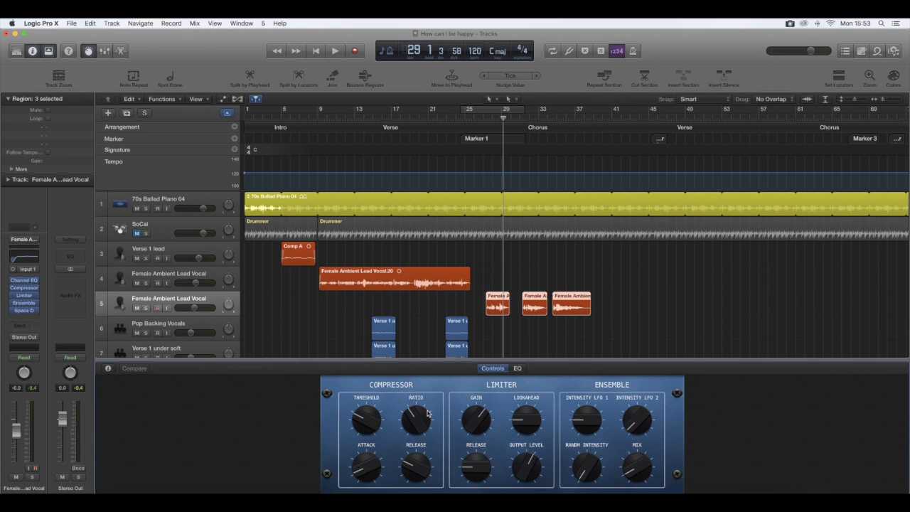
pyautogui.moveTo(398, 433)
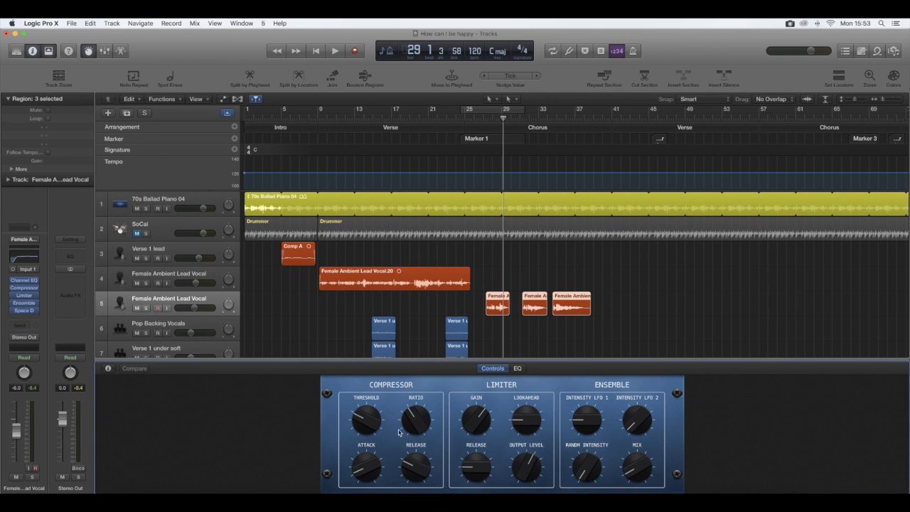
pyautogui.moveTo(484, 404)
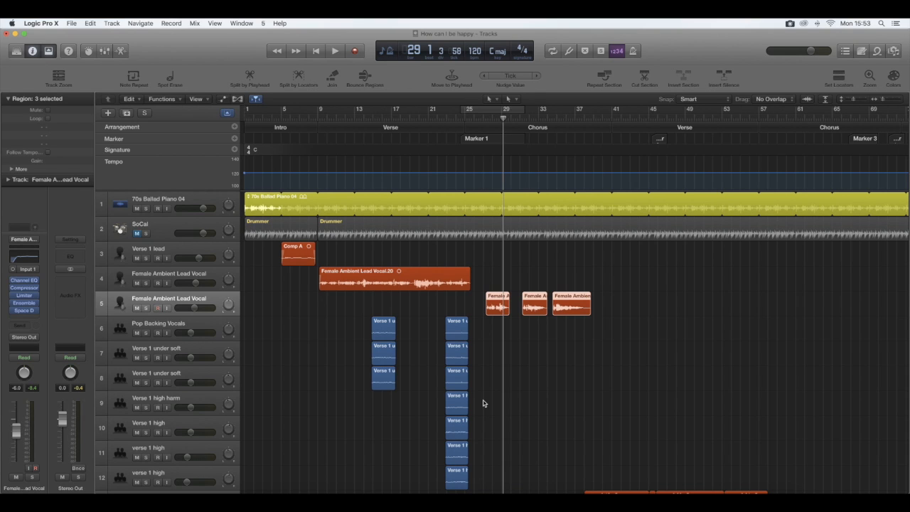
# Step: Show the audio editor for the vocal regions with E and zoom in horizontally on the waveforms
pyautogui.press('e')
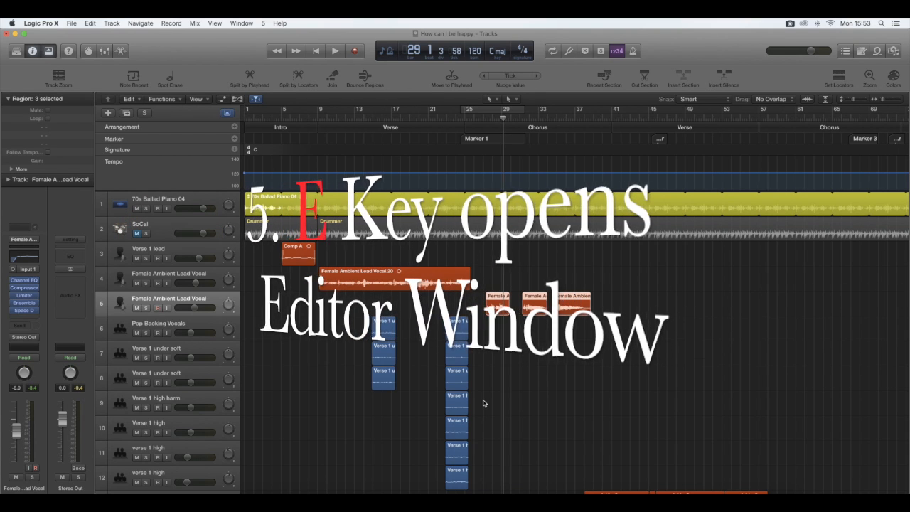
pyautogui.press('e')
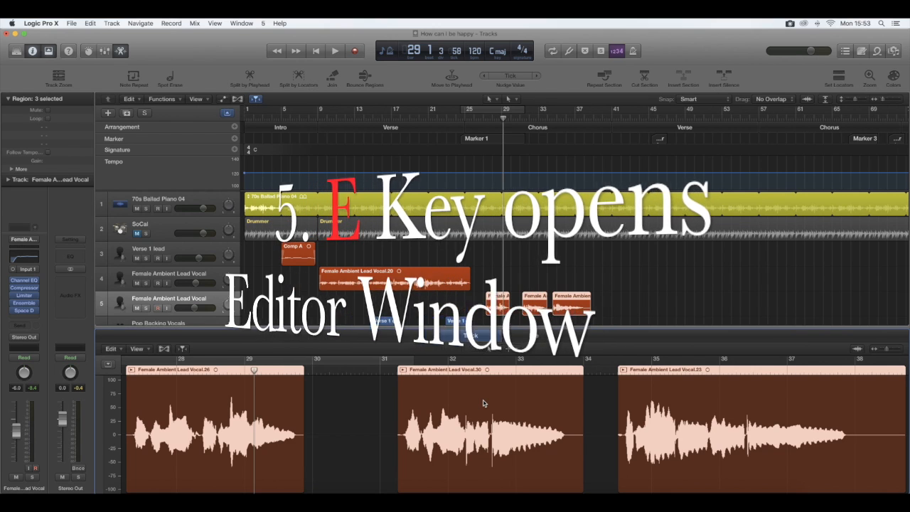
pyautogui.press('e')
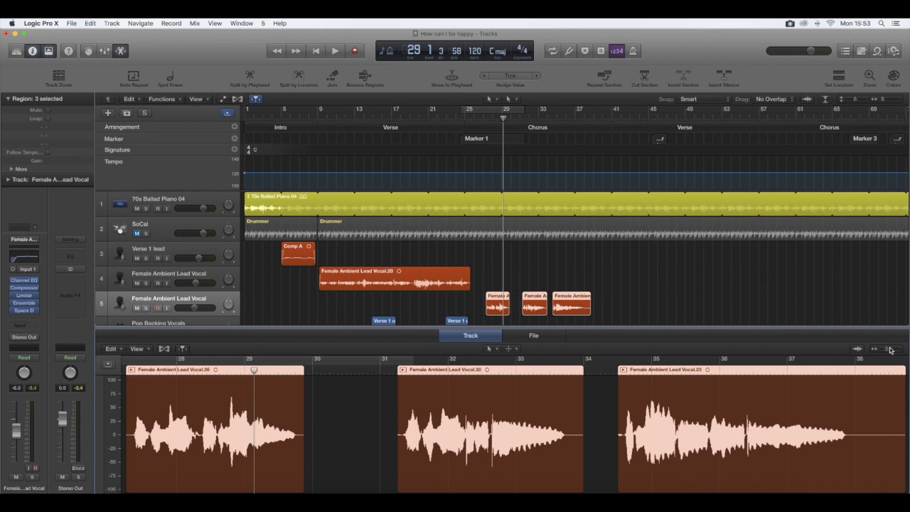
pyautogui.moveTo(884, 353)
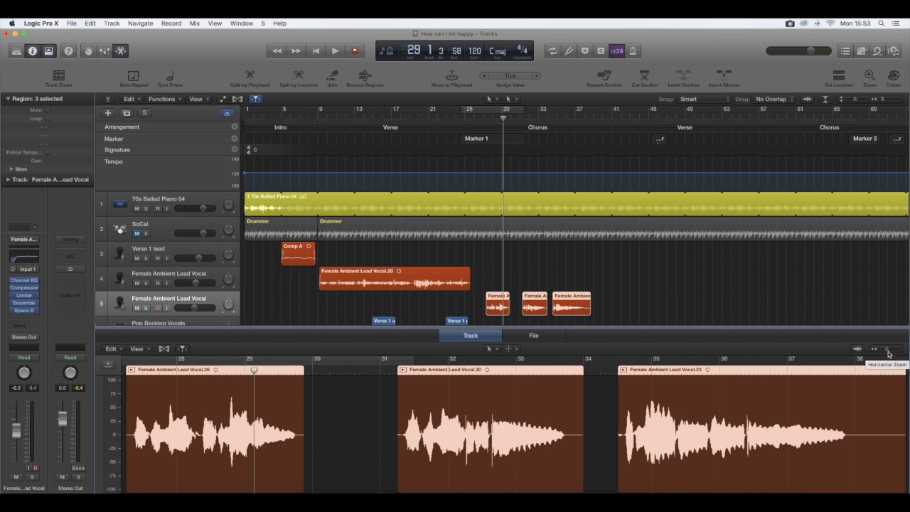
pyautogui.click(894, 349)
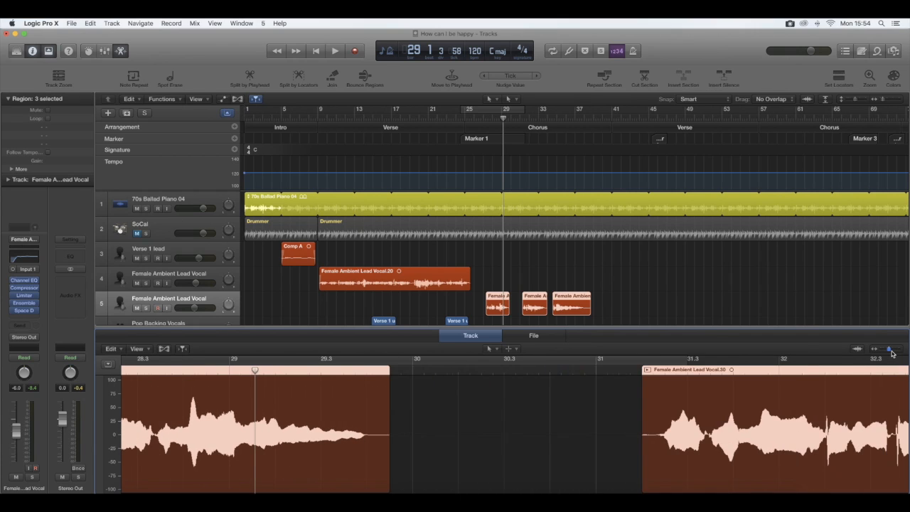
pyautogui.moveTo(625, 437)
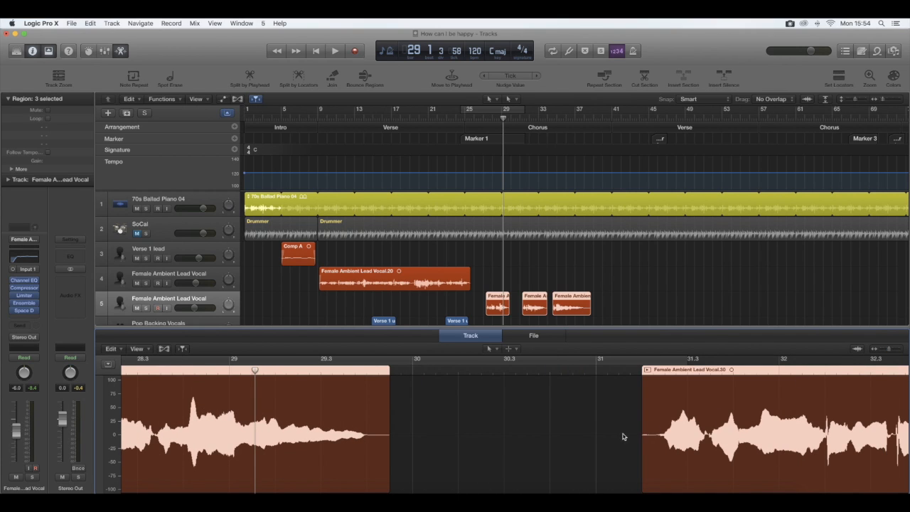
pyautogui.moveTo(568, 326)
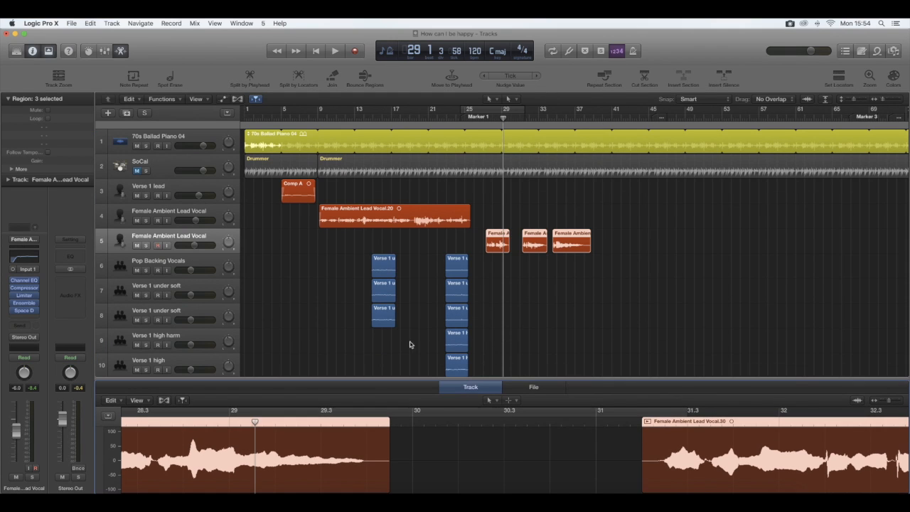
pyautogui.moveTo(401, 355)
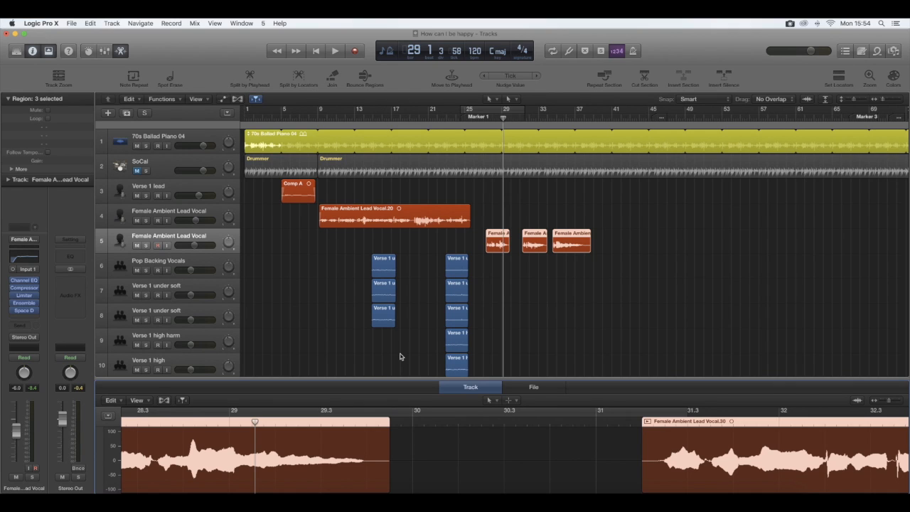
pyautogui.moveTo(171, 406)
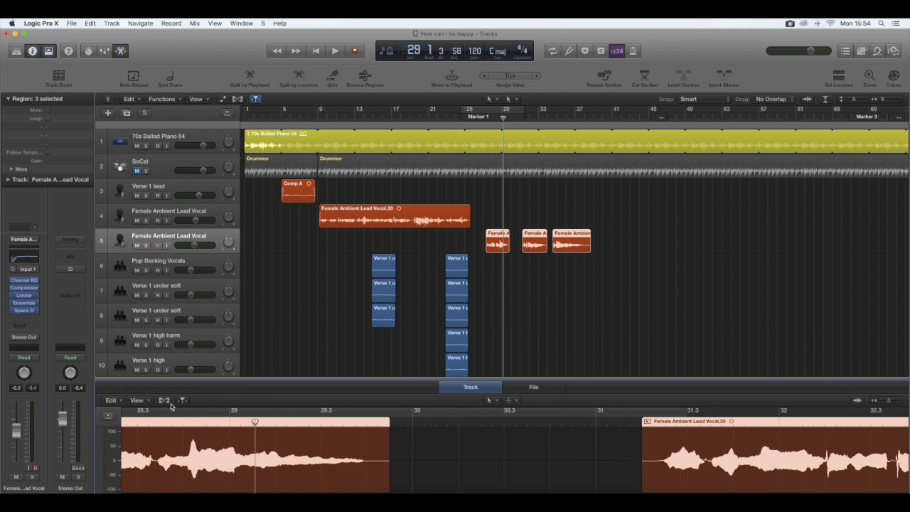
# Step: Turn on Flex for the vocal track, dismiss the prompt, and switch the editor to the File view
pyautogui.click(163, 400)
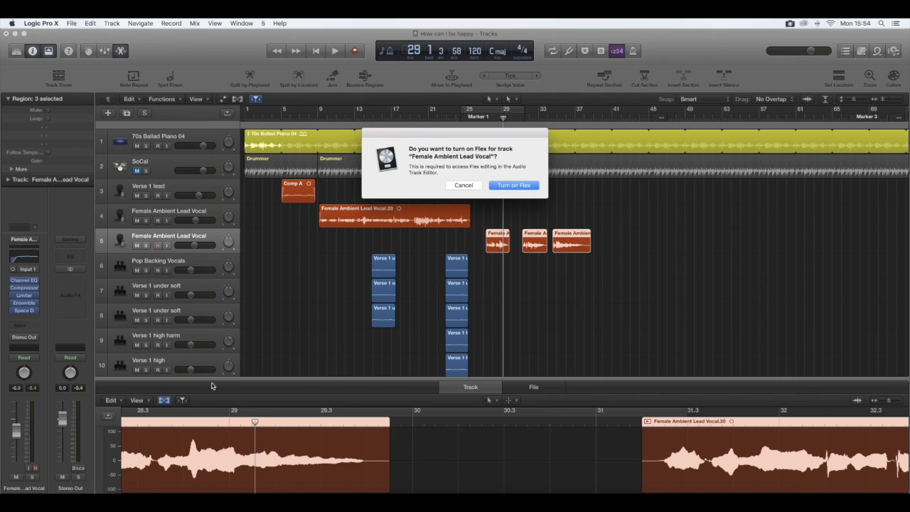
pyautogui.click(464, 185)
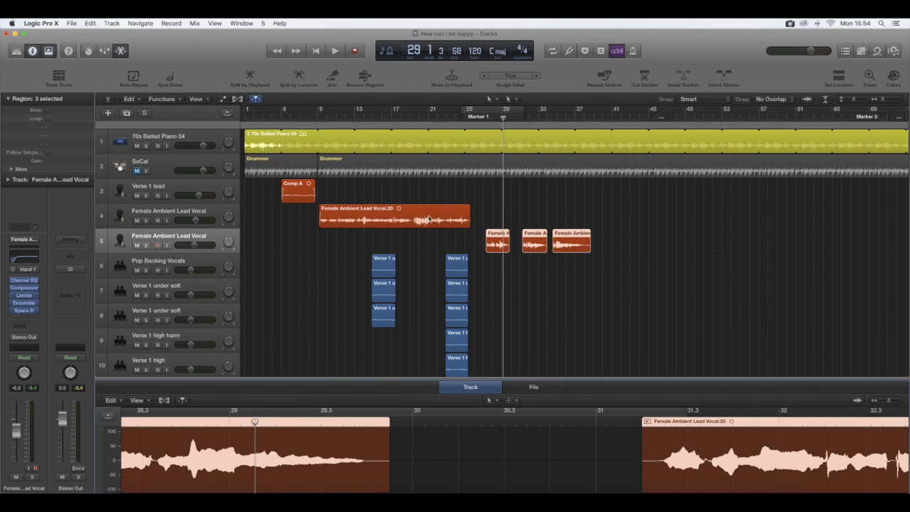
pyautogui.moveTo(342, 221)
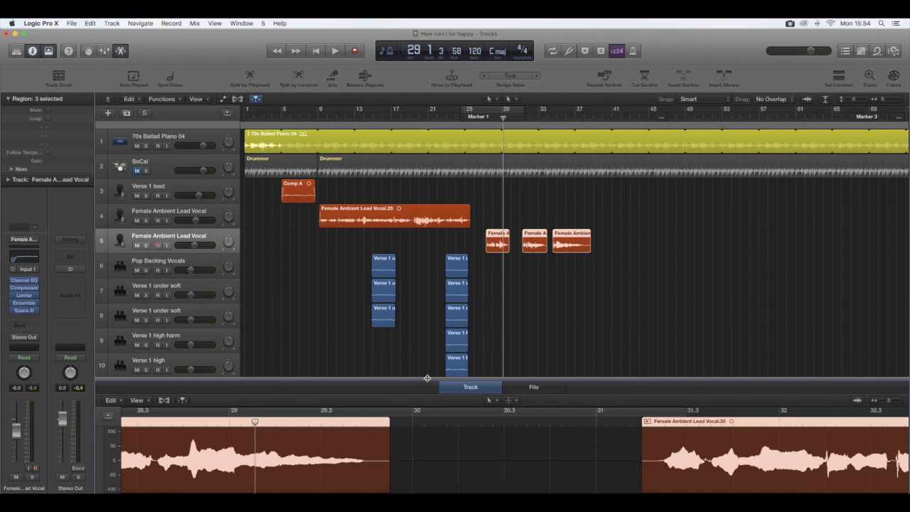
pyautogui.click(534, 387)
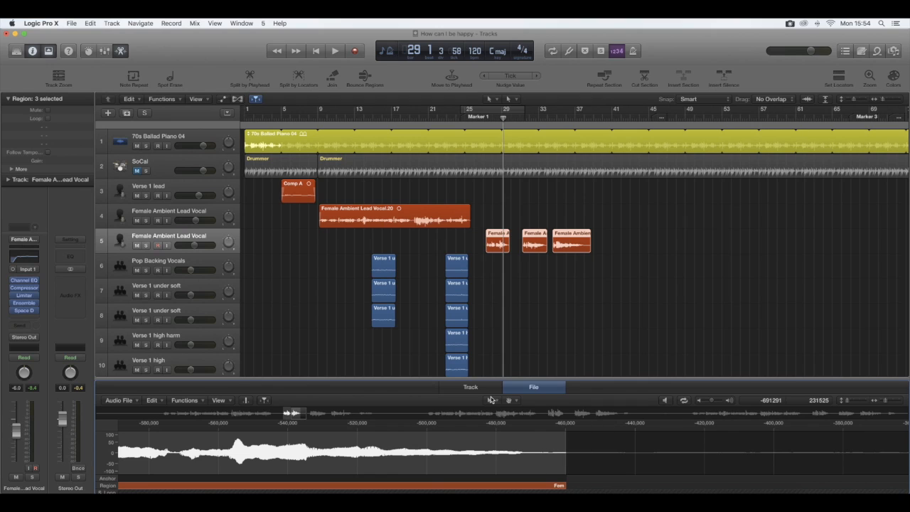
# Step: Close the audio editor so the lead and backing vocal tracks fill the window
pyautogui.click(470, 387)
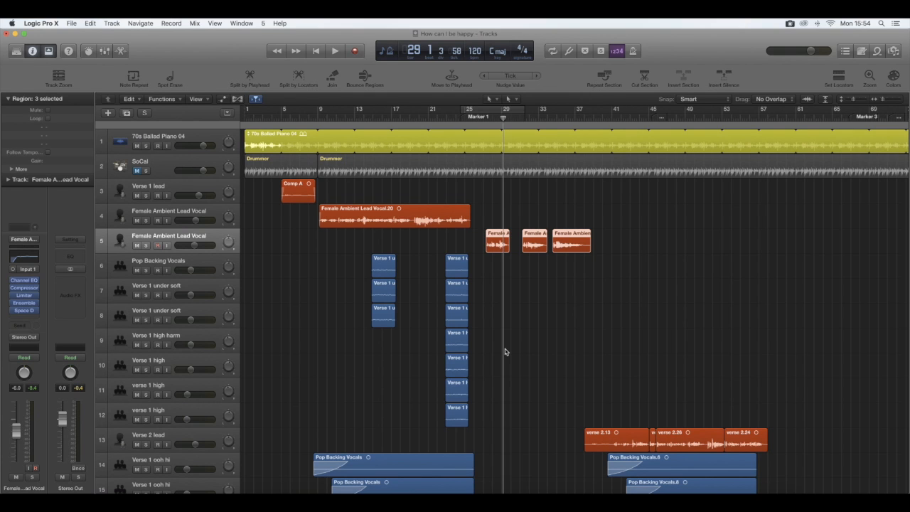
pyautogui.press('o')
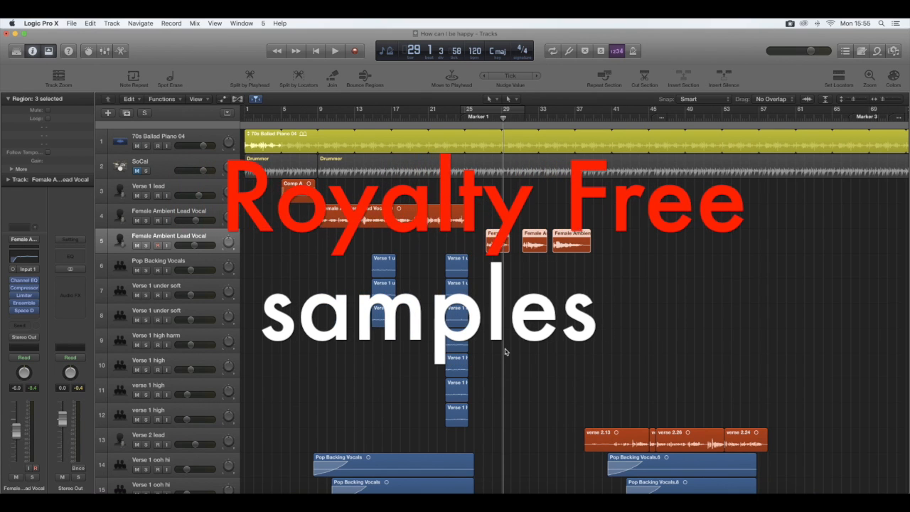
# Step: Show the loop browser and filter it to Piano loops only
pyautogui.click(876, 51)
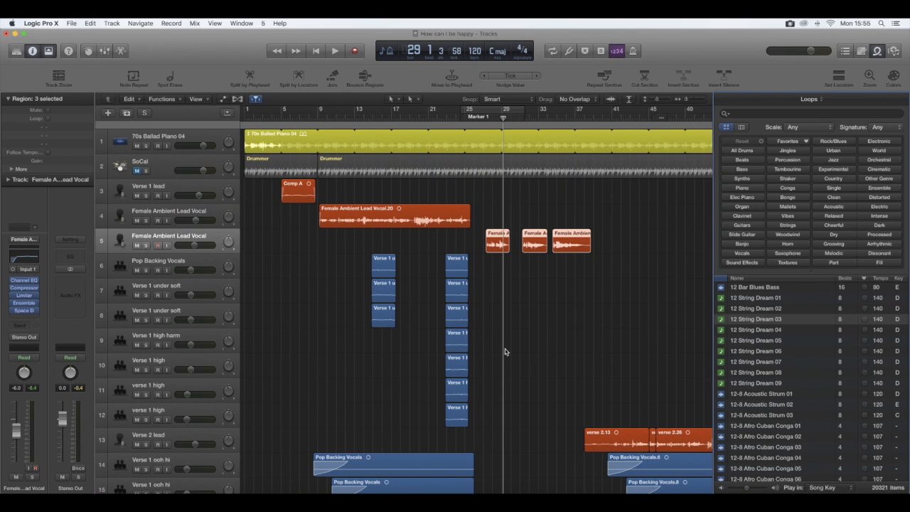
pyautogui.press('o')
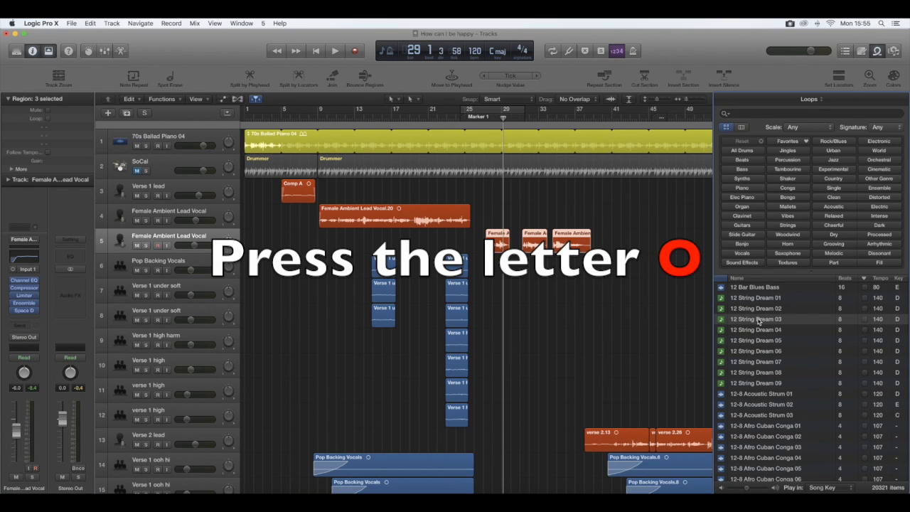
pyautogui.press('o')
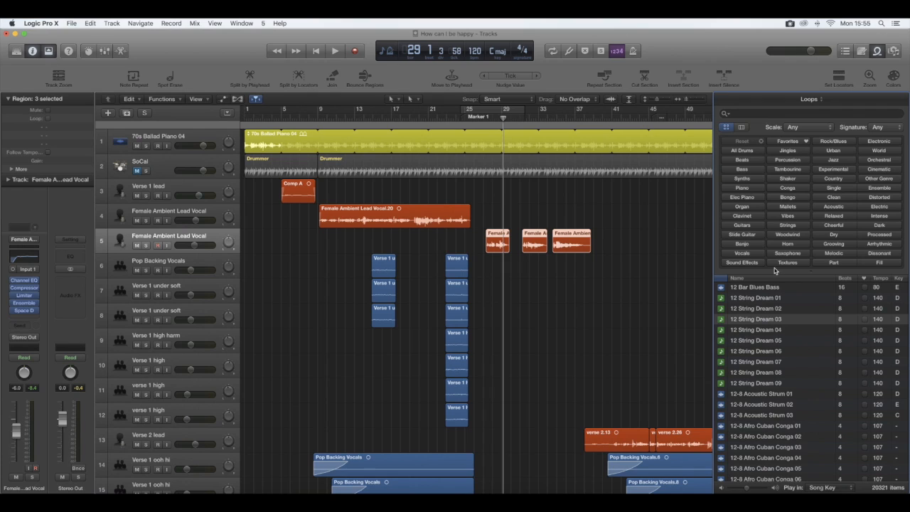
pyautogui.moveTo(748, 197)
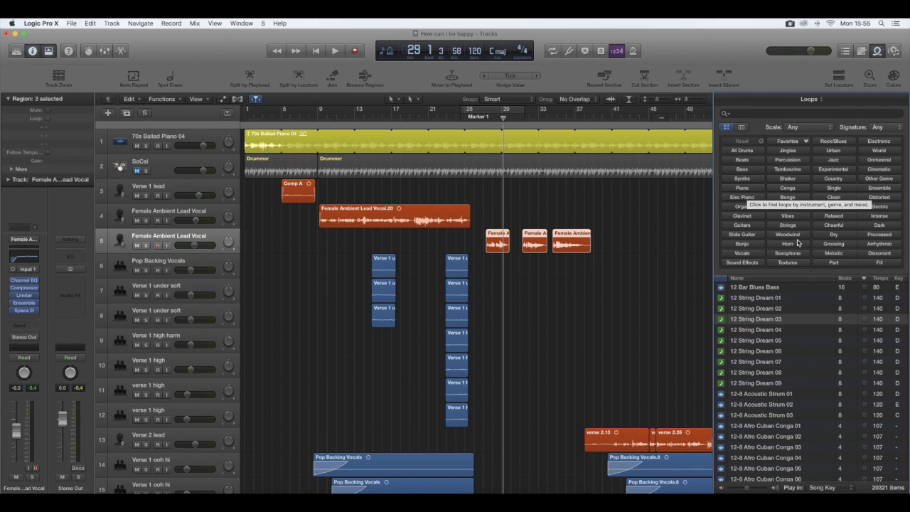
pyautogui.moveTo(740, 191)
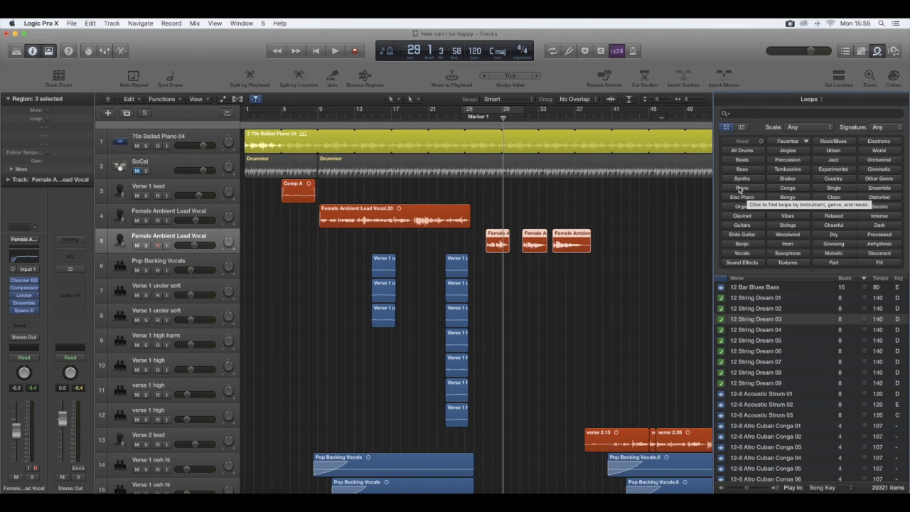
pyautogui.click(743, 188)
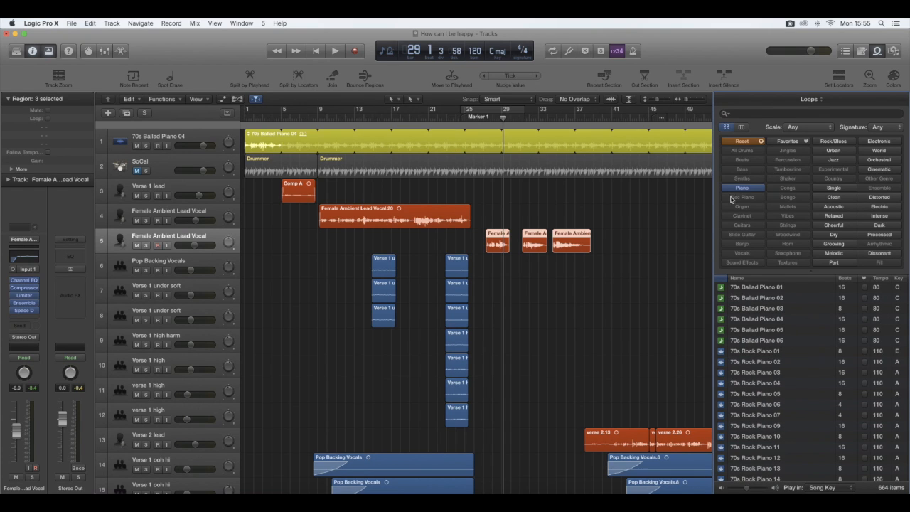
# Step: Scroll down the piano loop list to the Classical Piano Right loops
pyautogui.scroll(-3)
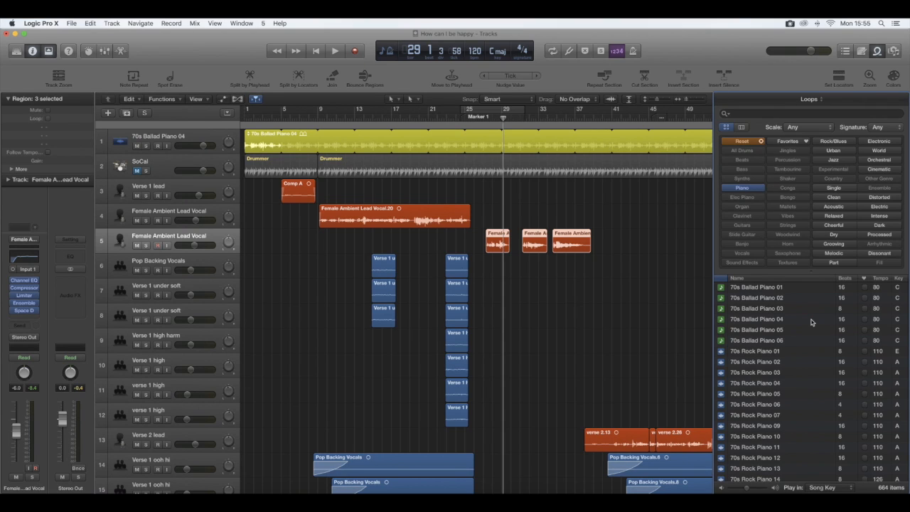
pyautogui.scroll(-3)
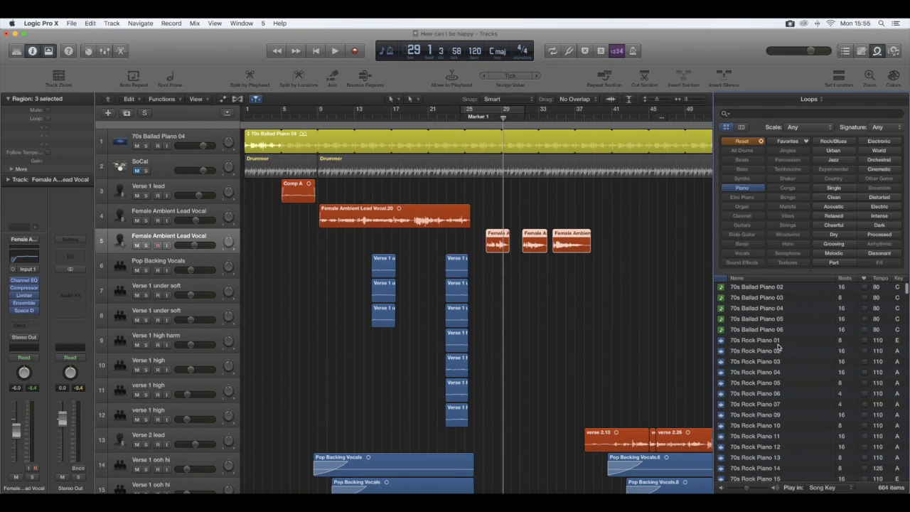
pyautogui.scroll(-3)
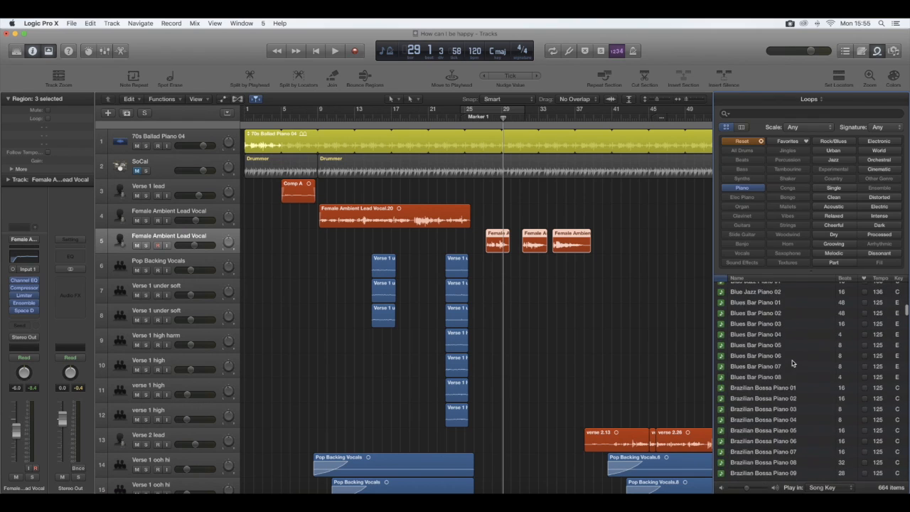
pyautogui.click(763, 335)
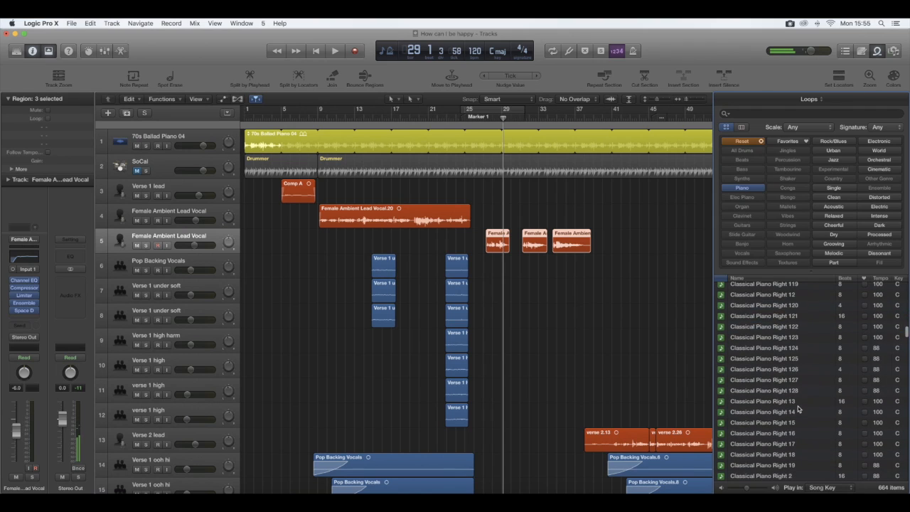
pyautogui.click(768, 389)
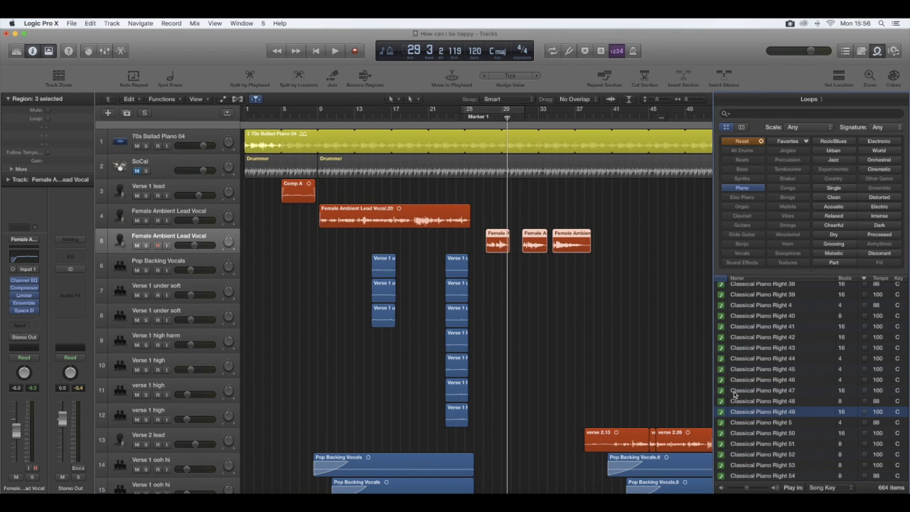
pyautogui.moveTo(769, 415)
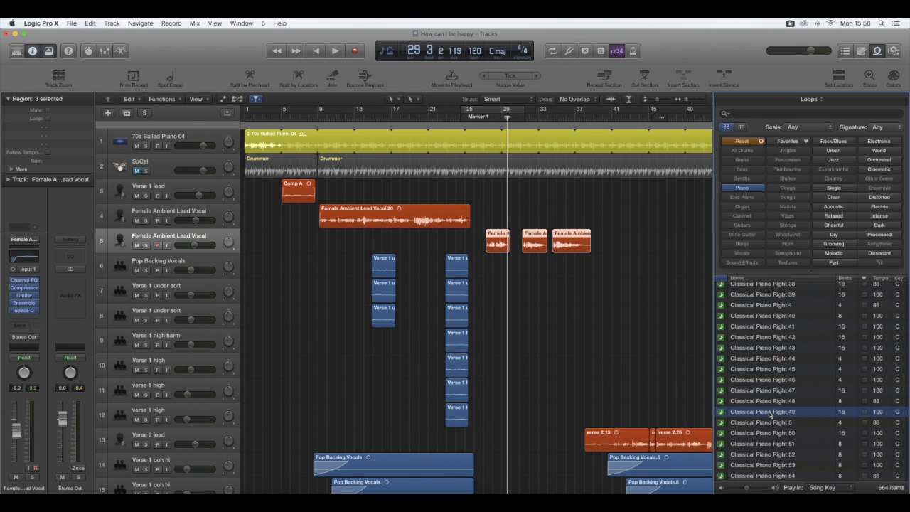
pyautogui.moveTo(845, 359)
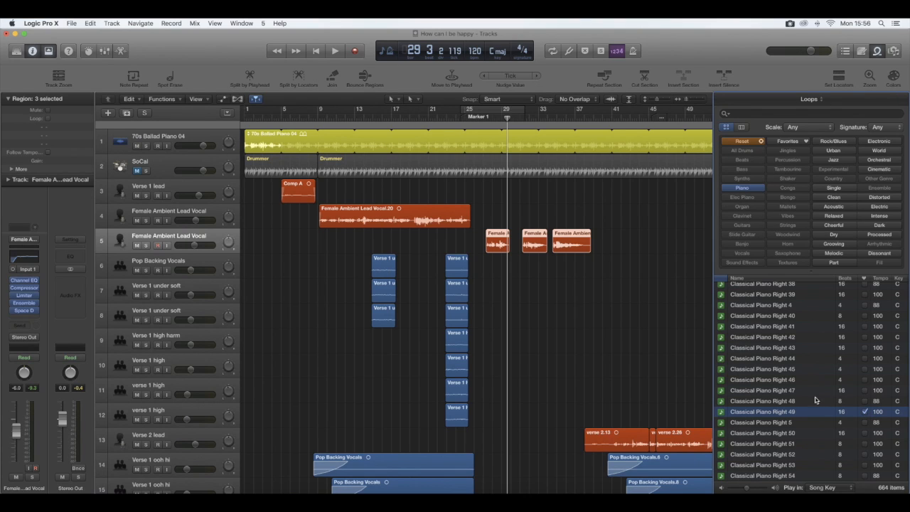
pyautogui.moveTo(868, 282)
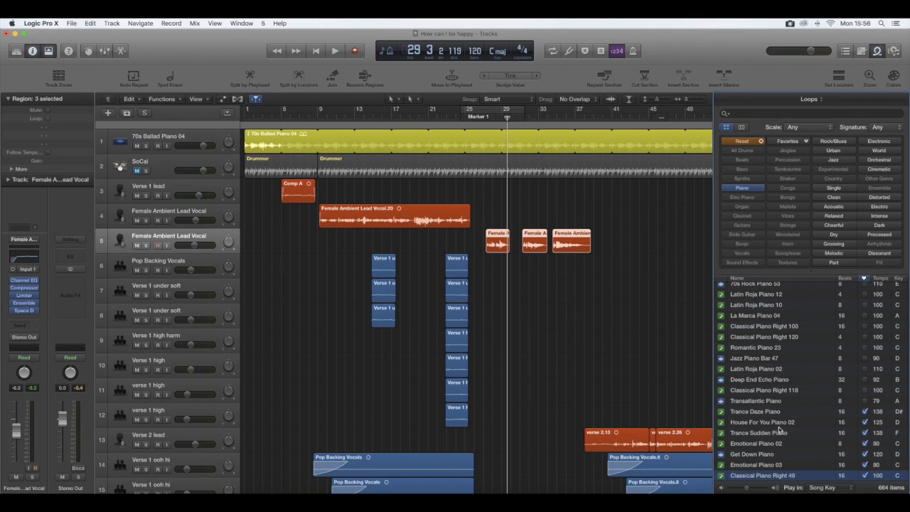
pyautogui.moveTo(808, 424)
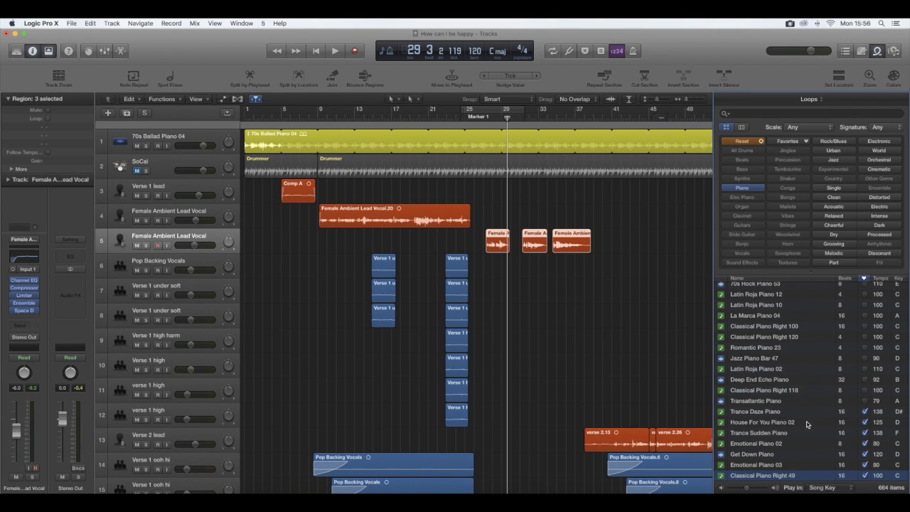
pyautogui.moveTo(794, 281)
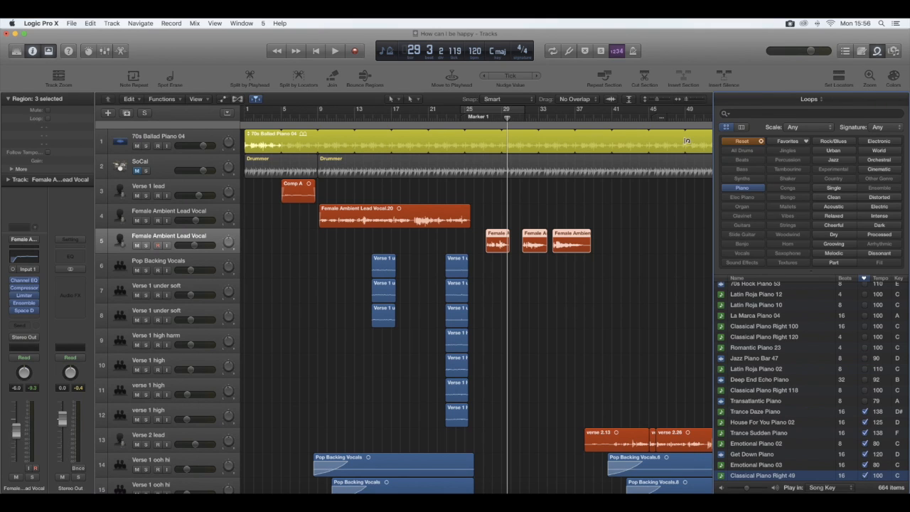
pyautogui.moveTo(798, 226)
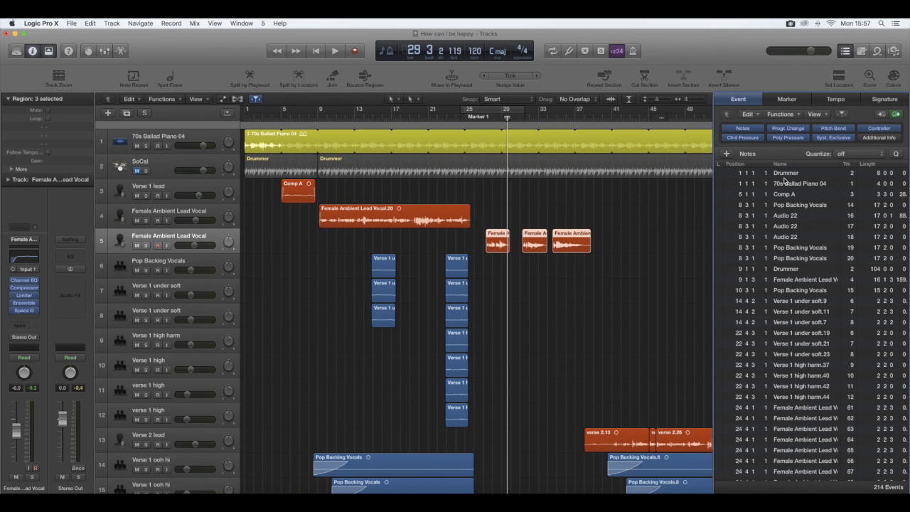
# Step: Scroll through the event list of the project's regions
pyautogui.scroll(-3)
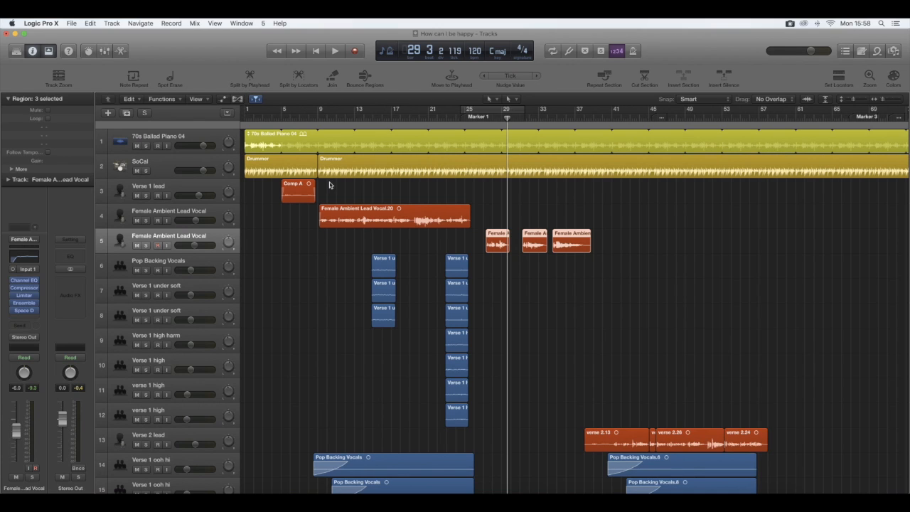
pyautogui.moveTo(370, 158)
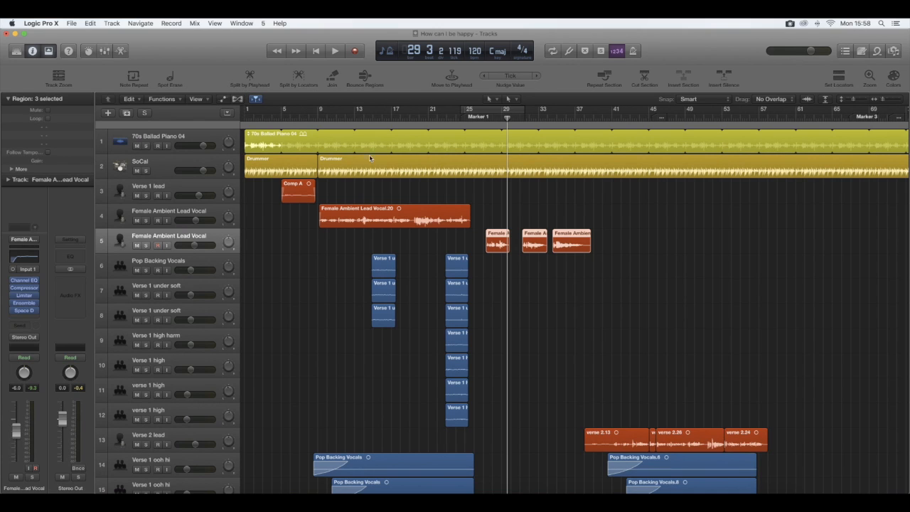
pyautogui.moveTo(287, 198)
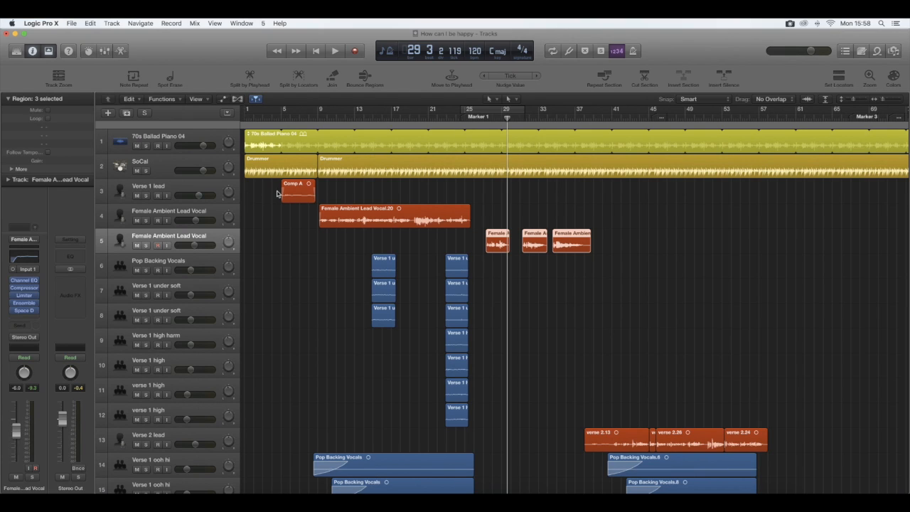
pyautogui.moveTo(398, 230)
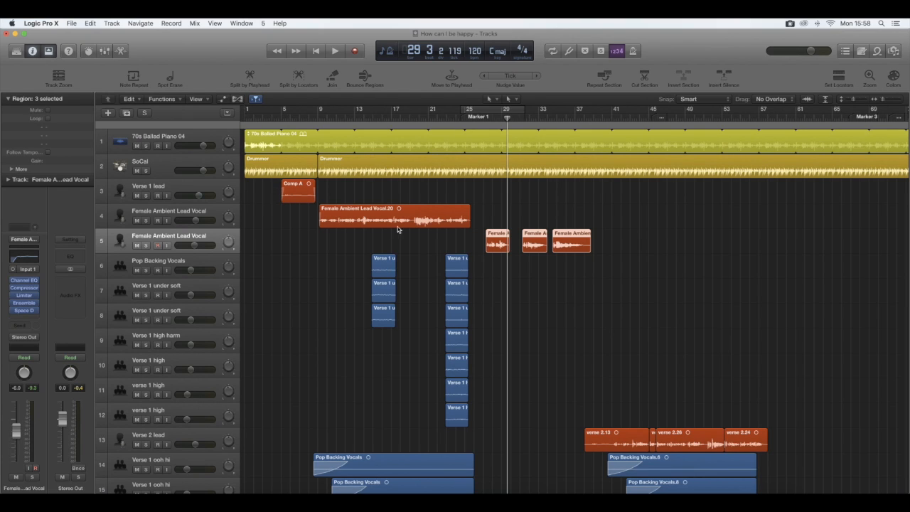
# Step: Scroll down through the long list of vocal tracks in the arrangement
pyautogui.scroll(-3)
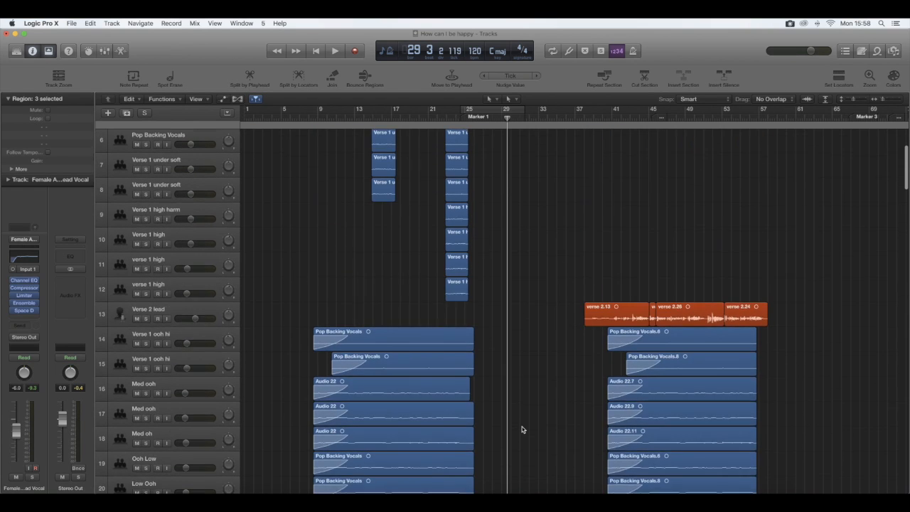
pyautogui.scroll(-3)
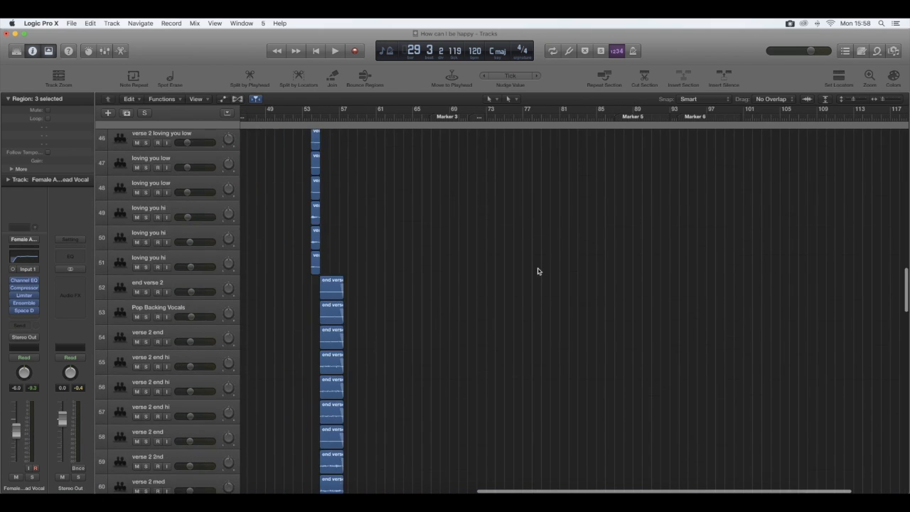
pyautogui.scroll(-3)
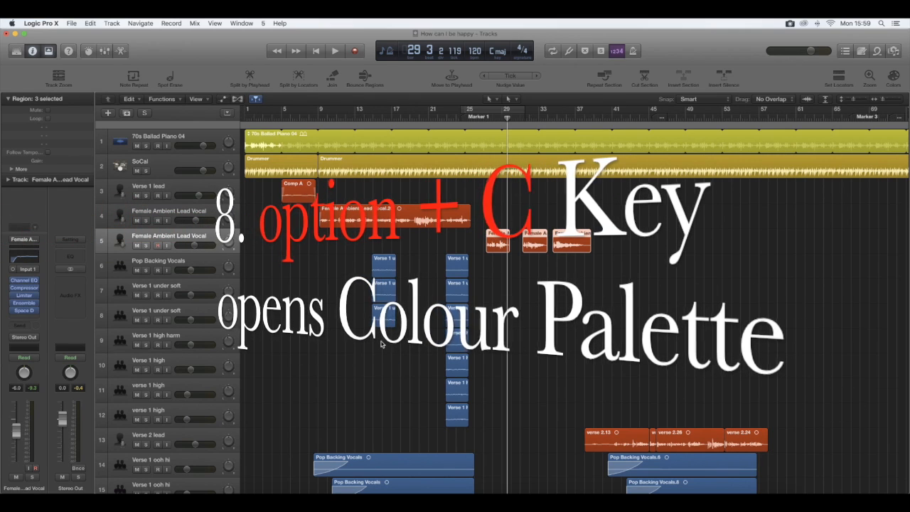
pyautogui.press('option+c')
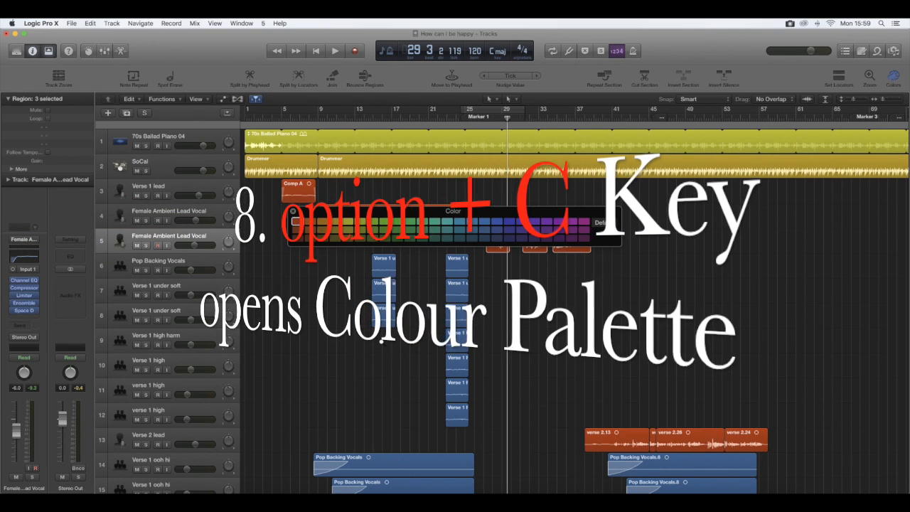
pyautogui.press('option+c')
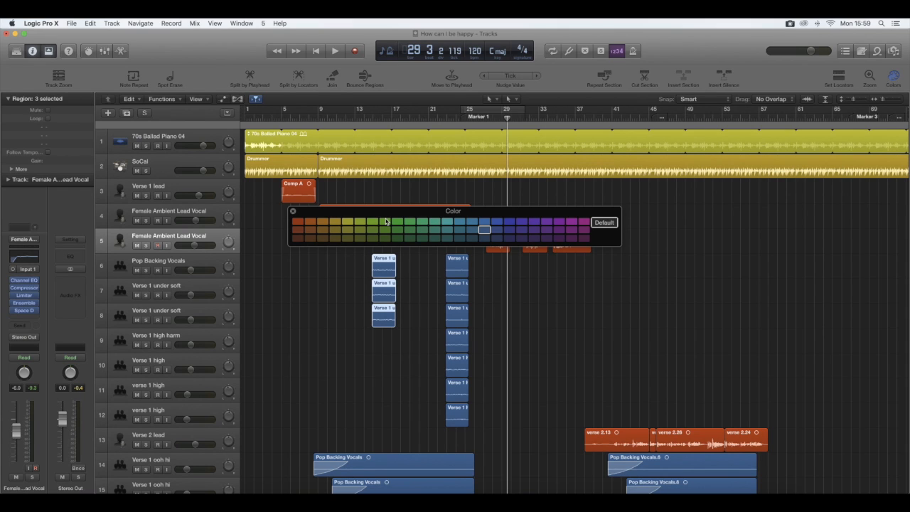
pyautogui.click(372, 222)
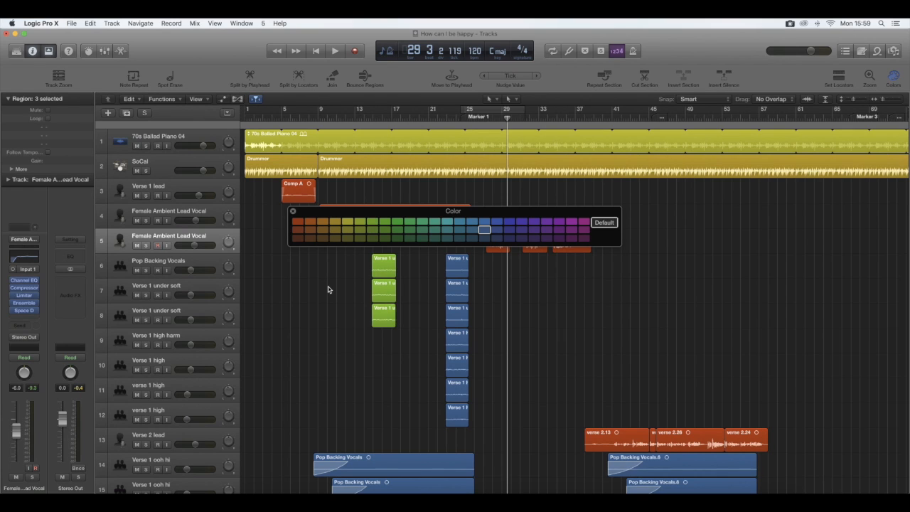
pyautogui.click(373, 222)
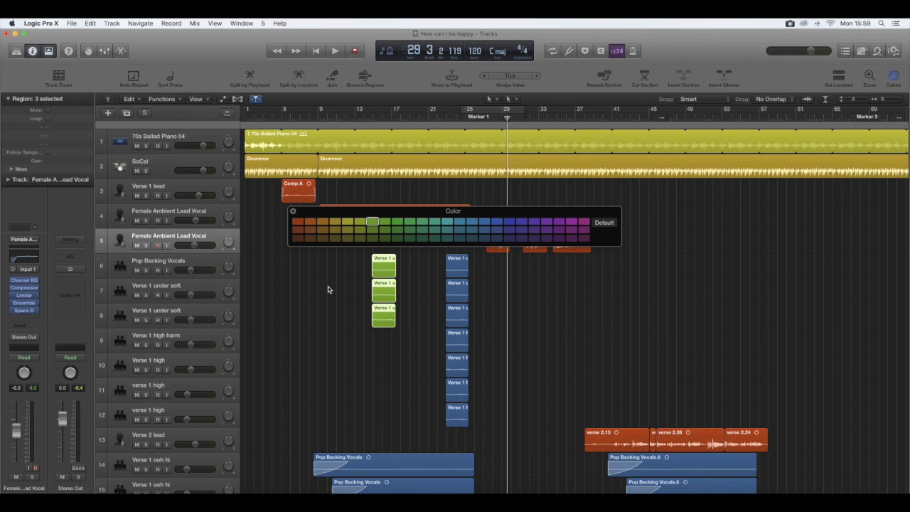
pyautogui.click(484, 229)
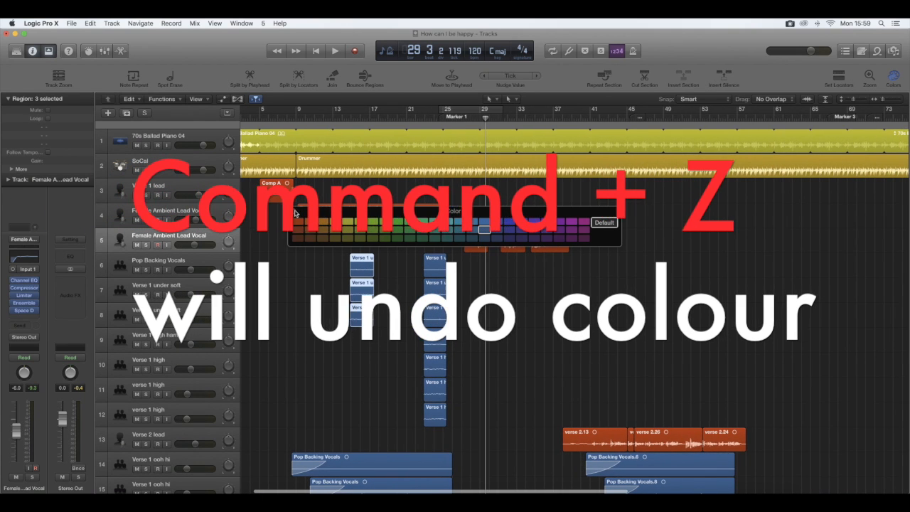
pyautogui.press('cmd+z')
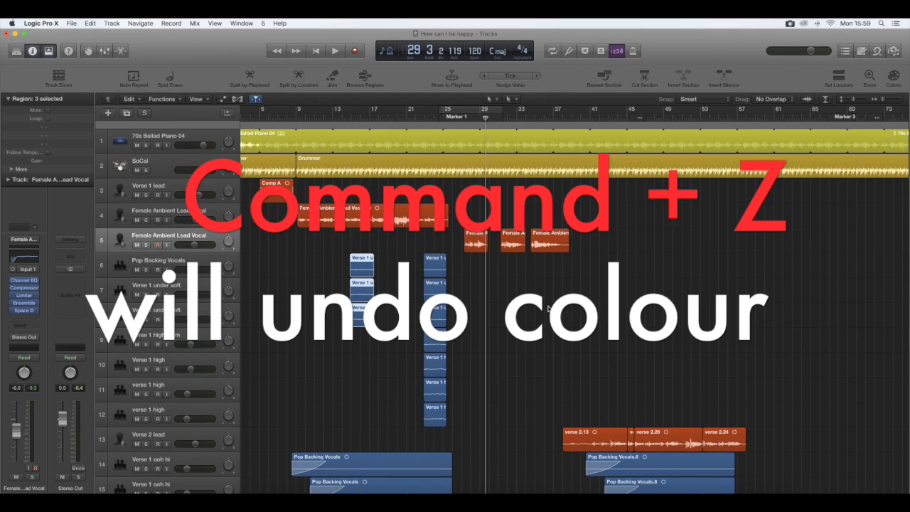
pyautogui.press('cmd+z')
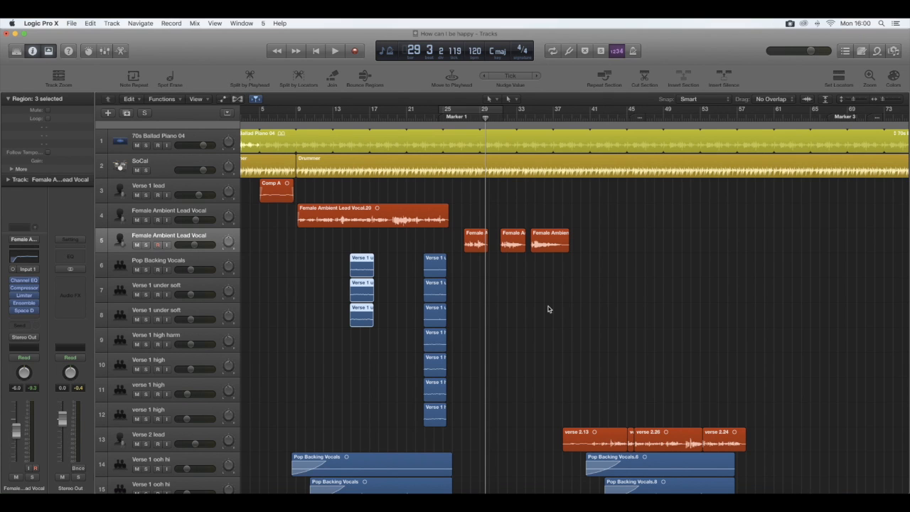
# Step: Switch the project window to full-screen mode with Control+Command+F
pyautogui.press('ctrl+cmd+f')
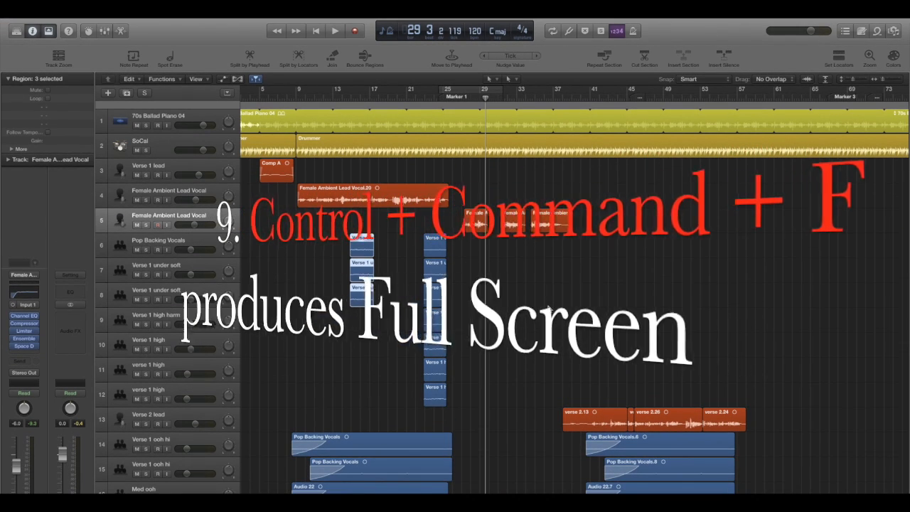
pyautogui.press('ctrl+cmd+f')
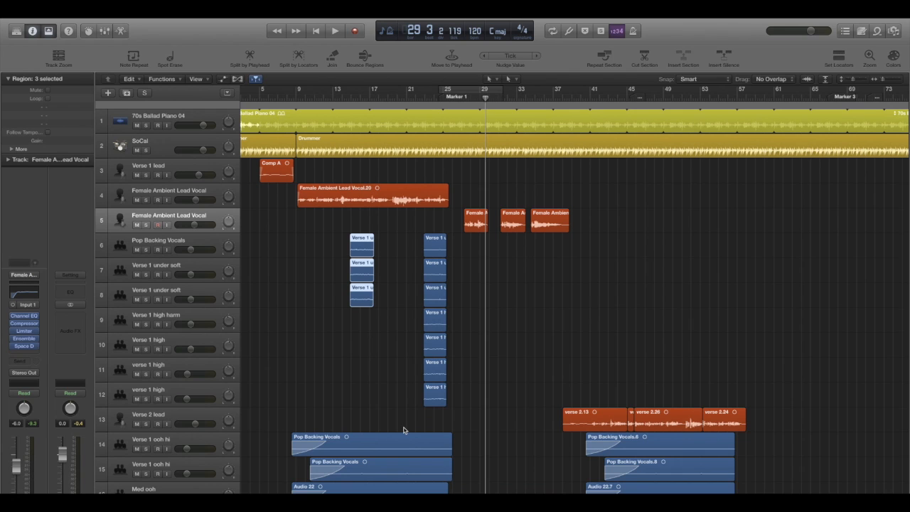